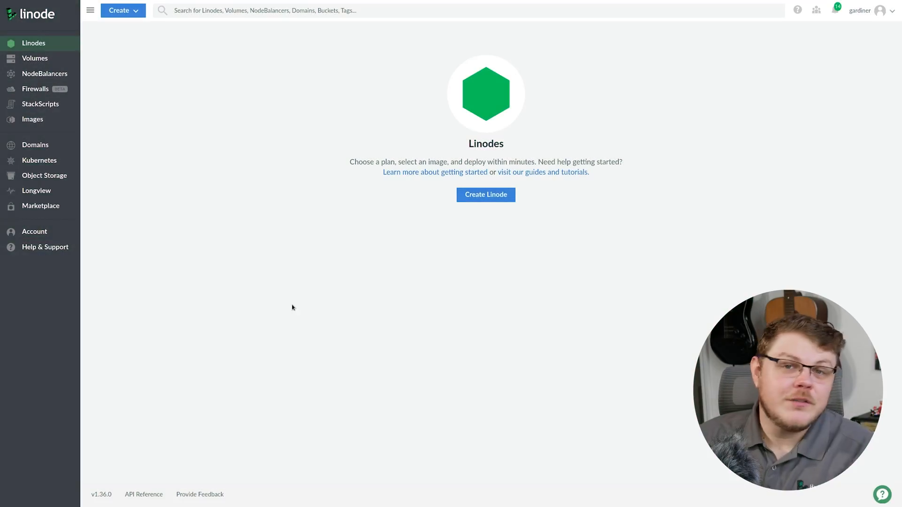
# Step: From the Marketplace of one-click apps, choose the OpenVPN - Latest app to deploy
pyautogui.click(40, 206)
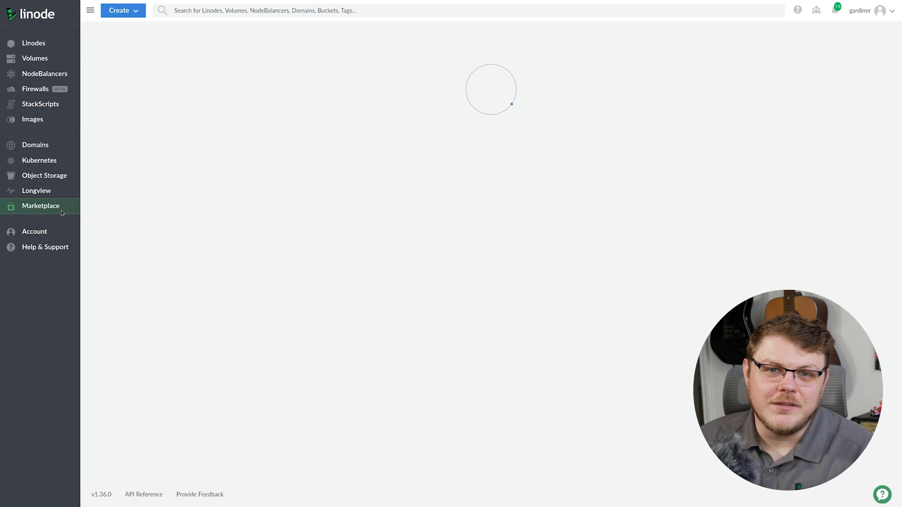
pyautogui.click(40, 205)
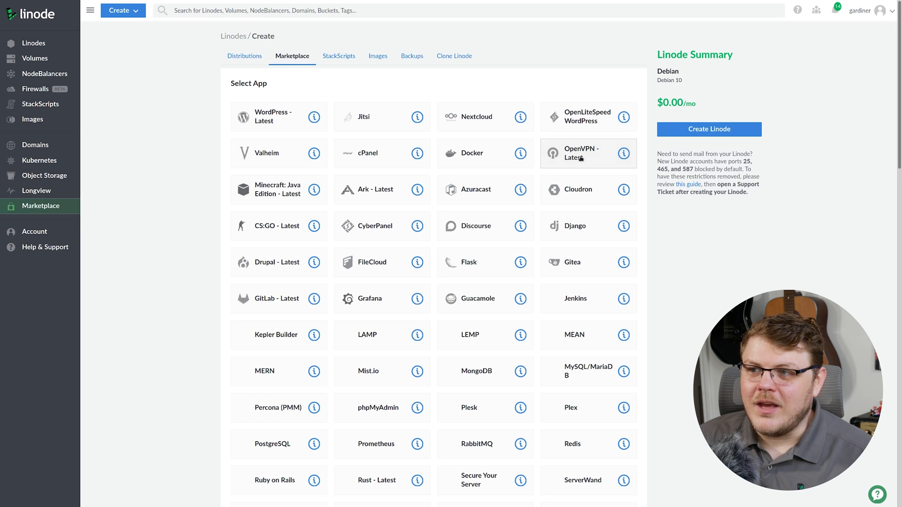
pyautogui.click(586, 153)
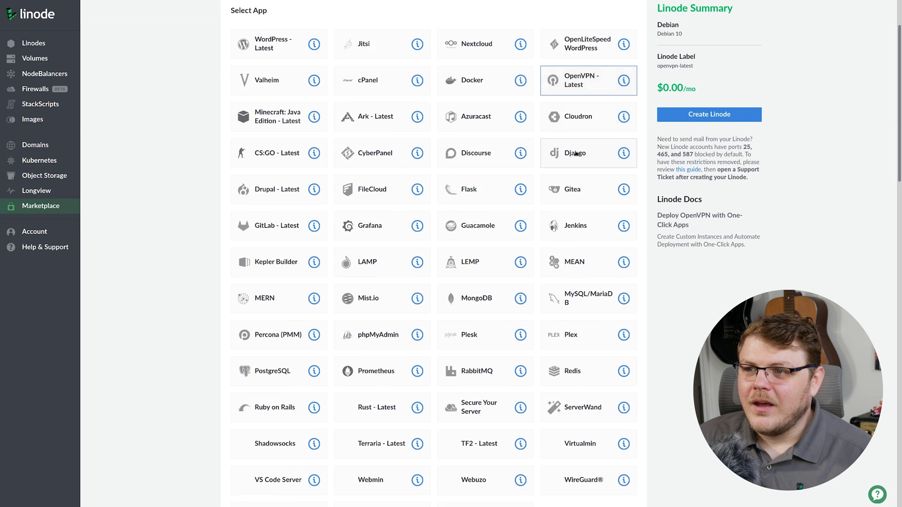
# Step: Select the Linode 2GB shared CPU plan at $10/mo for the openvpn Linode
pyautogui.scroll(-3)
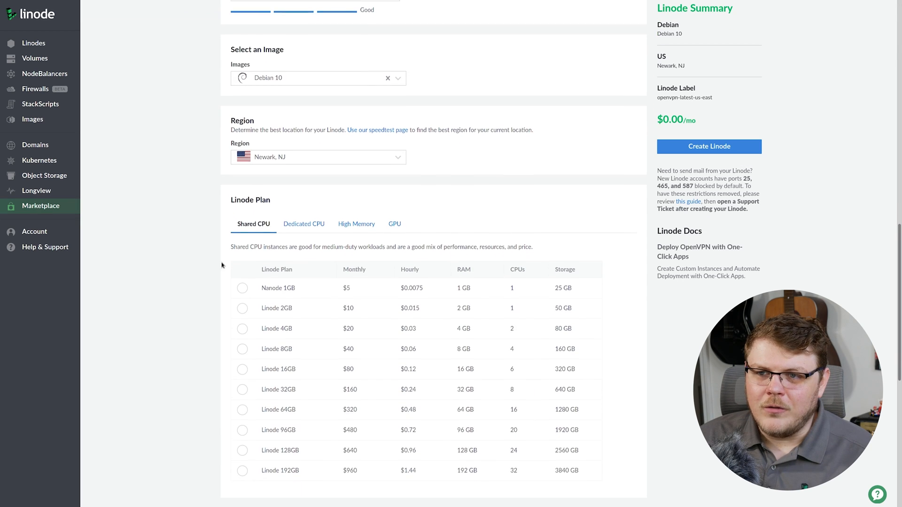
pyautogui.scroll(-3)
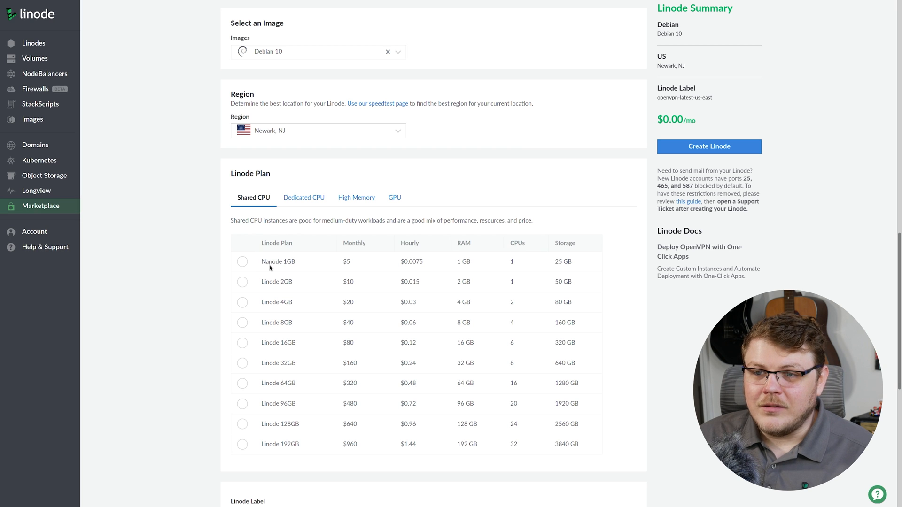
pyautogui.click(243, 261)
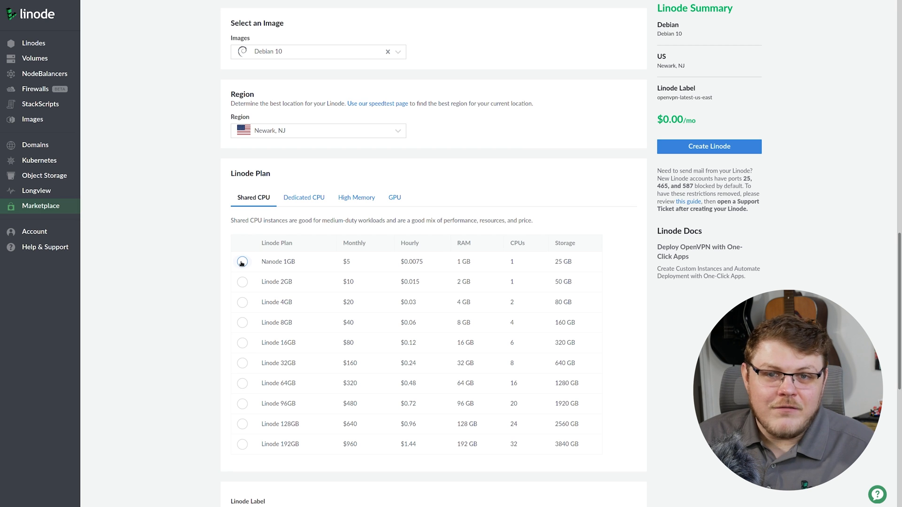
pyautogui.moveTo(270, 267)
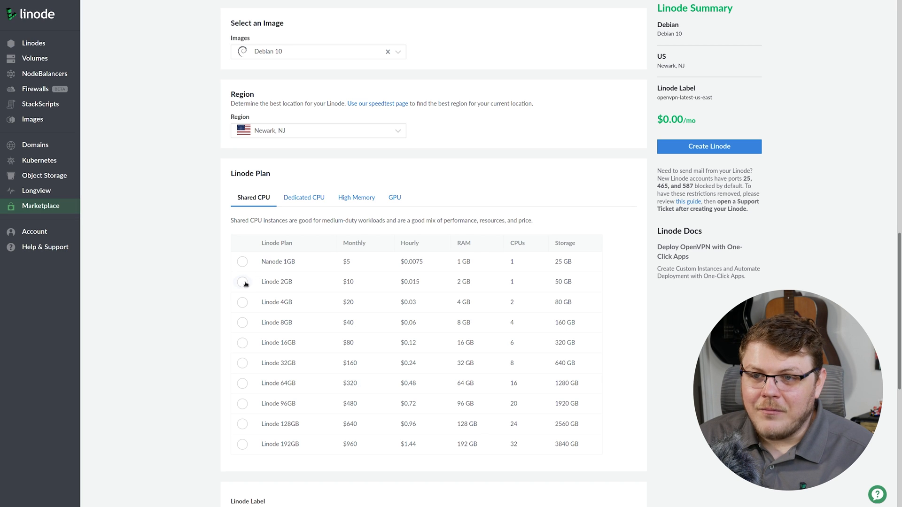
pyautogui.click(242, 281)
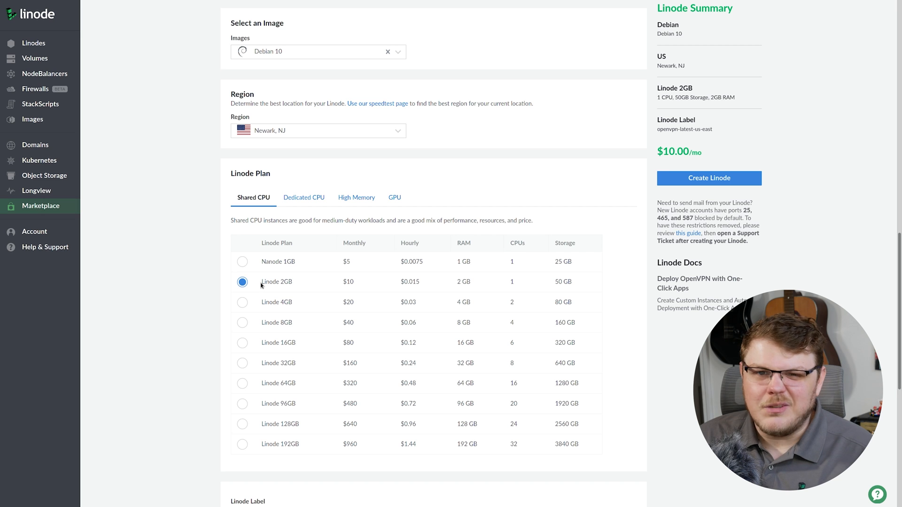
pyautogui.scroll(-3)
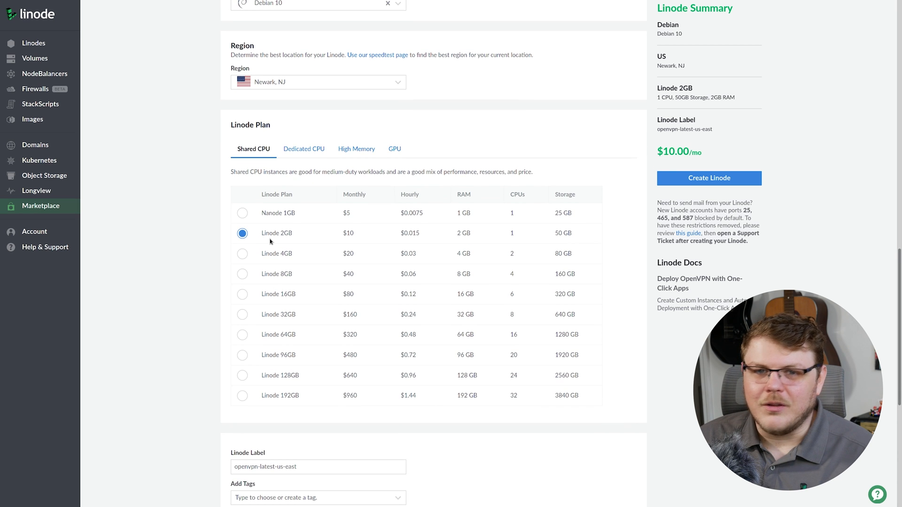
pyautogui.scroll(-3)
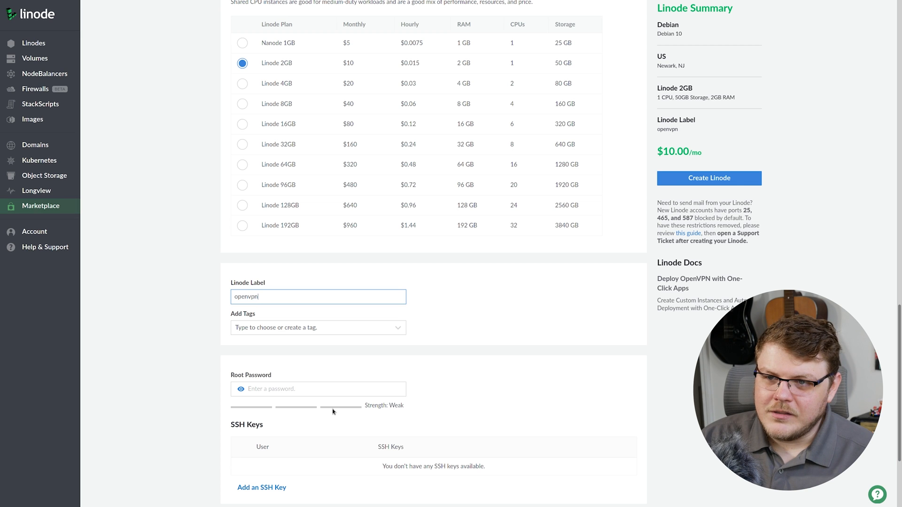
# Step: Enter a good-strength root password and create the openvpn Linode
pyautogui.press('Backspace')
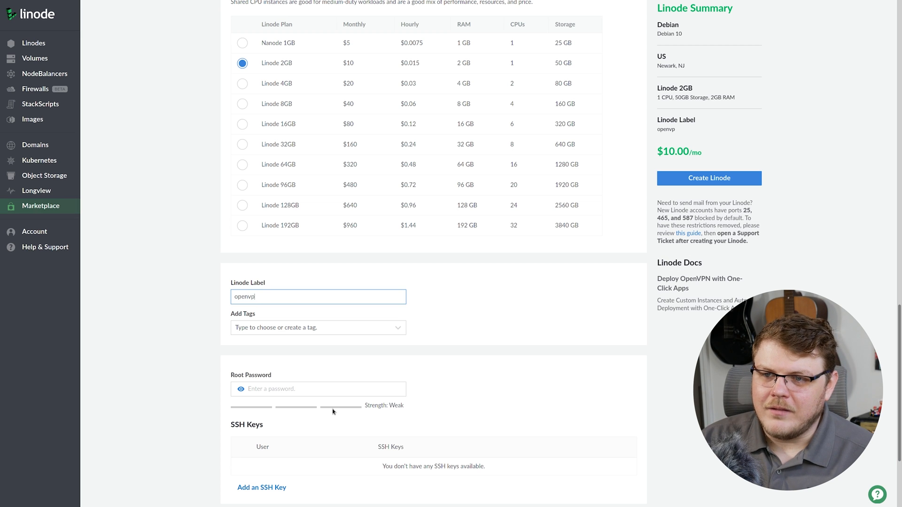
pyautogui.scroll(-3)
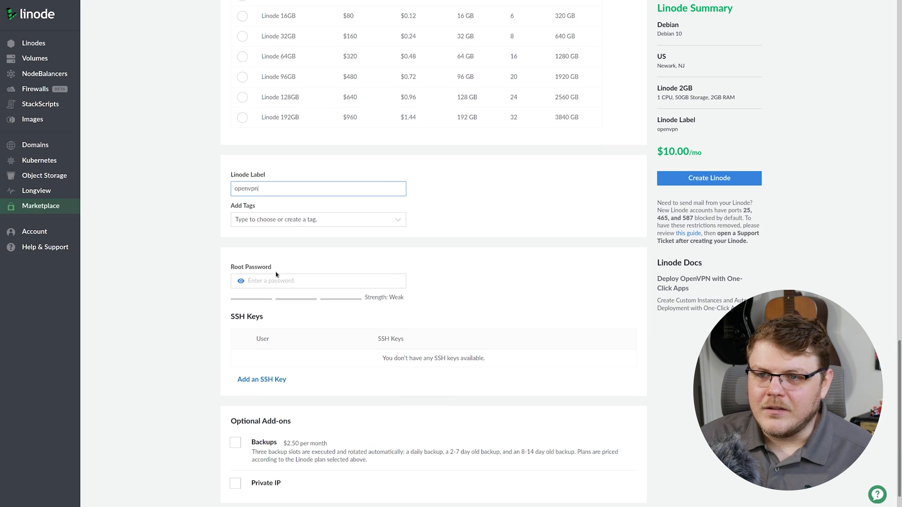
pyautogui.scroll(-3)
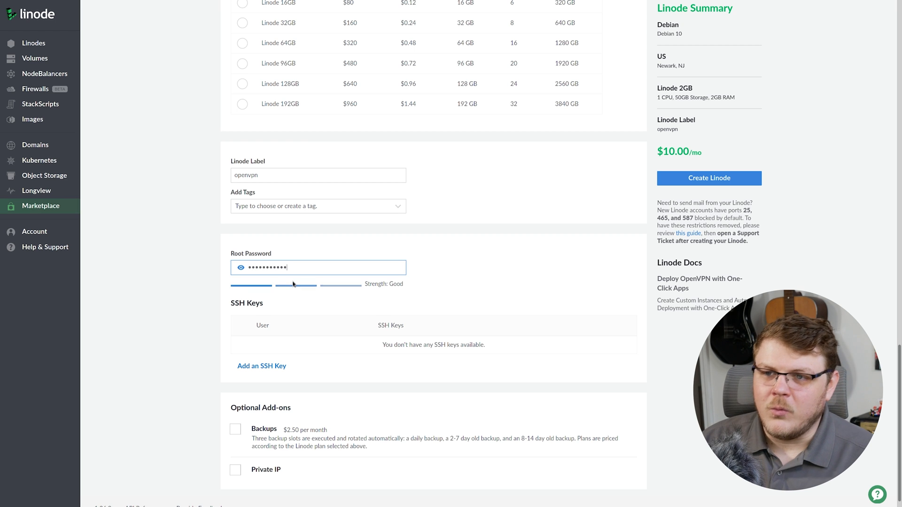
pyautogui.scroll(-3)
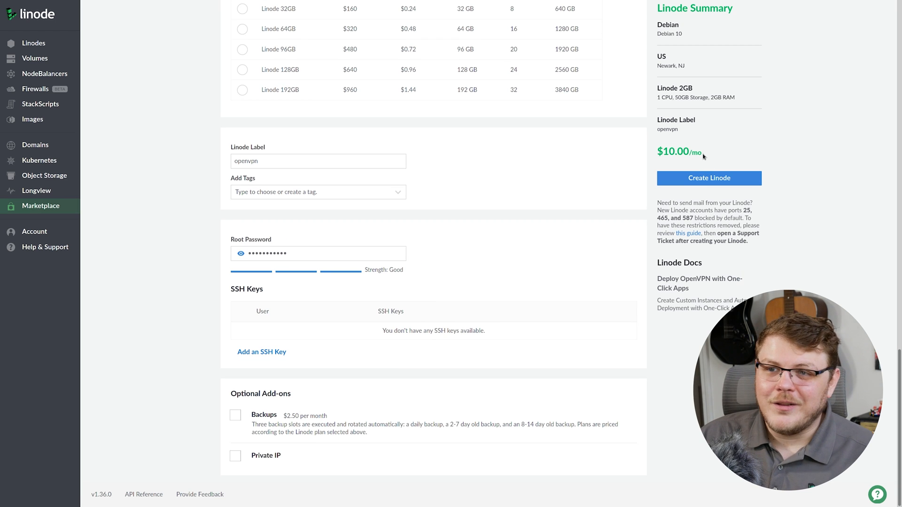
pyautogui.scroll(3)
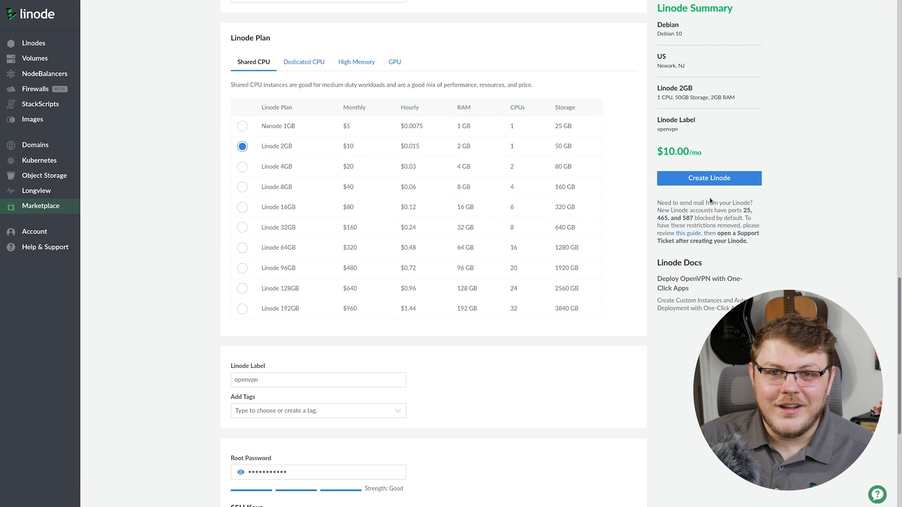
pyautogui.moveTo(708, 193)
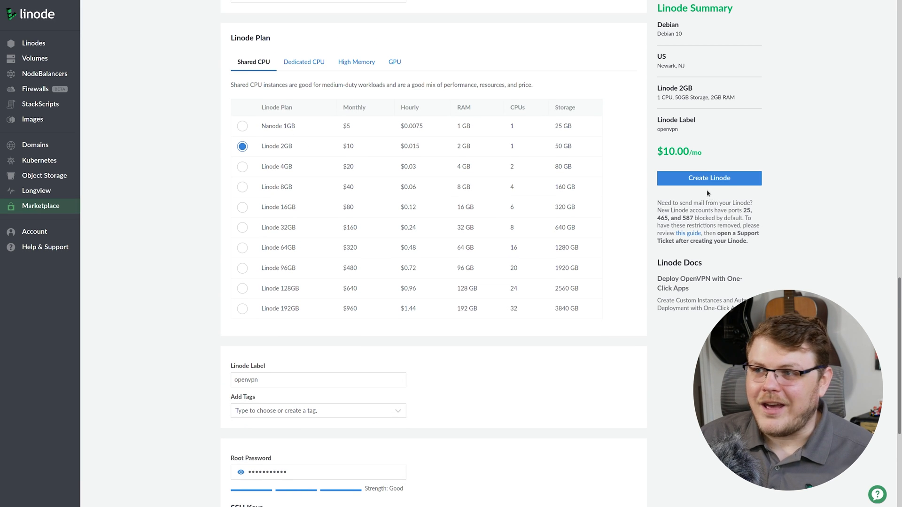
pyautogui.click(708, 178)
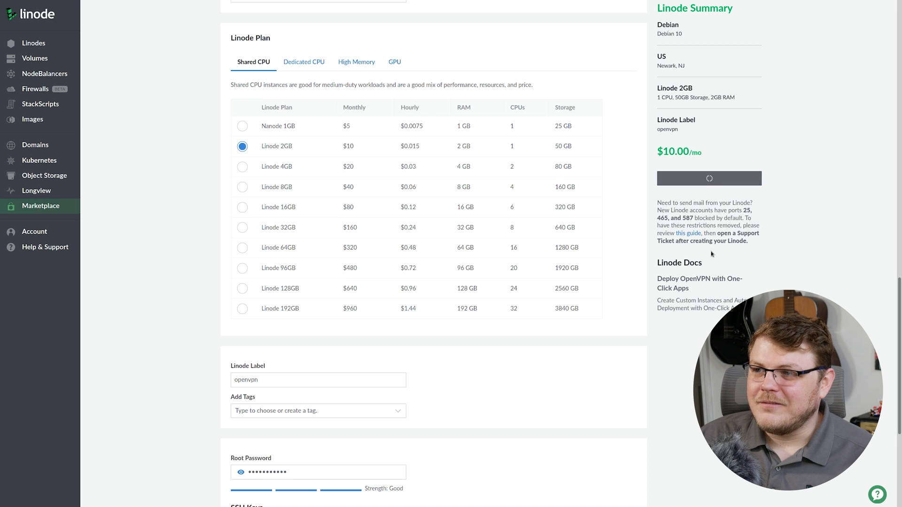
pyautogui.click(708, 178)
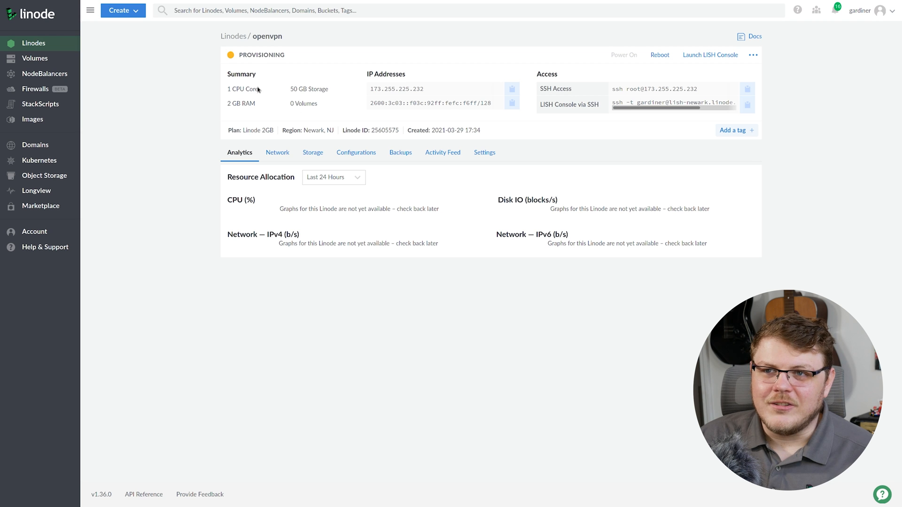
pyautogui.moveTo(244, 59)
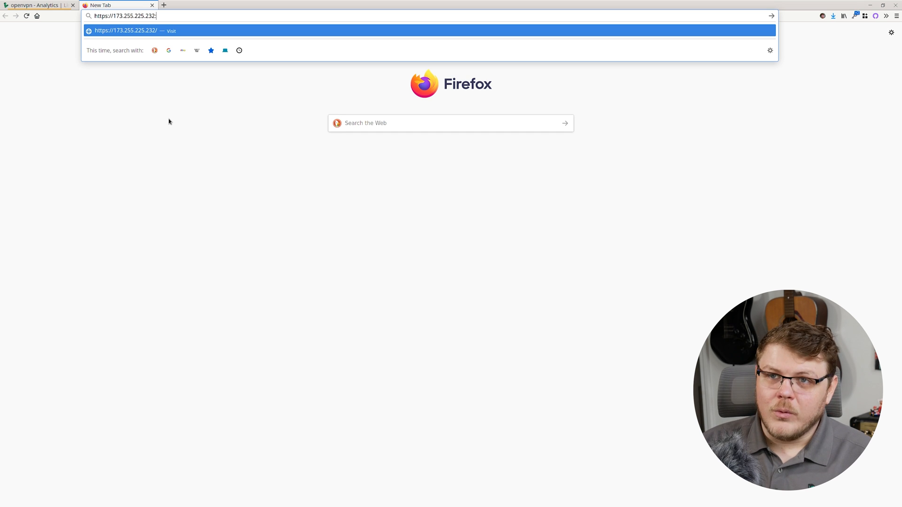
pyautogui.write('9')
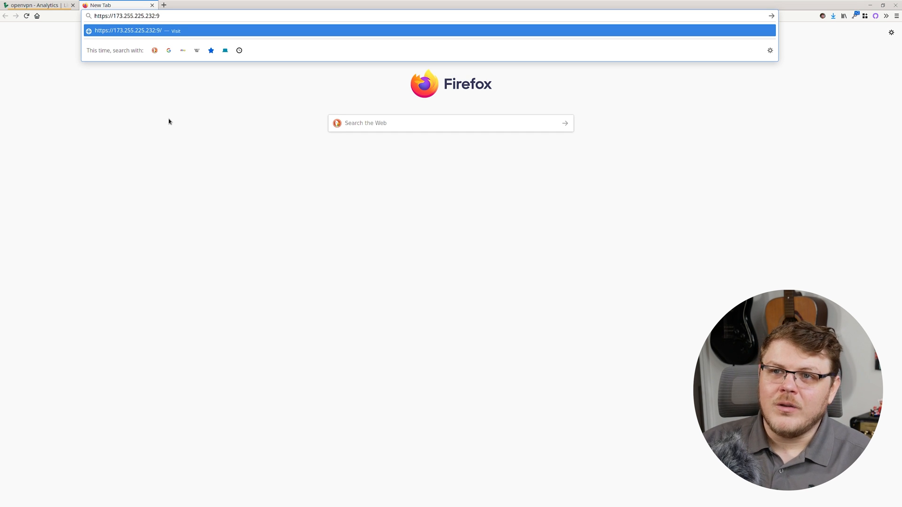
pyautogui.write('43/a')
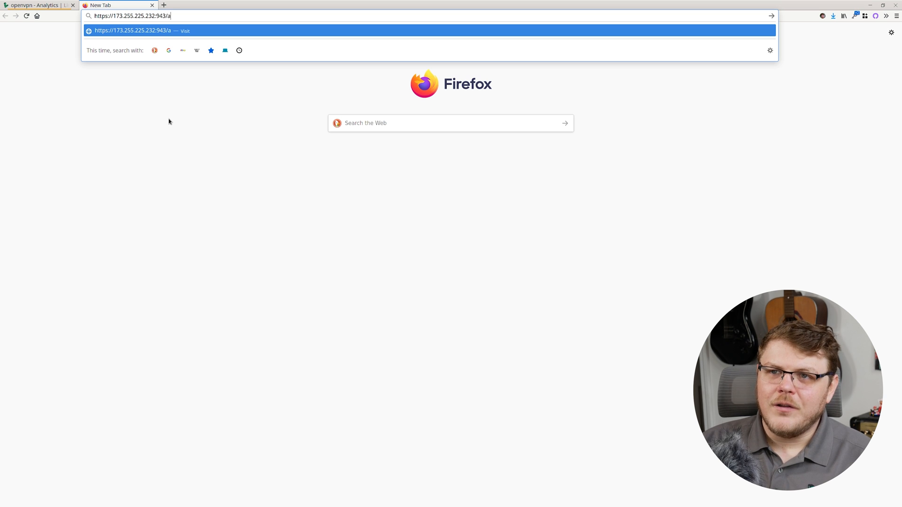
pyautogui.press('Return')
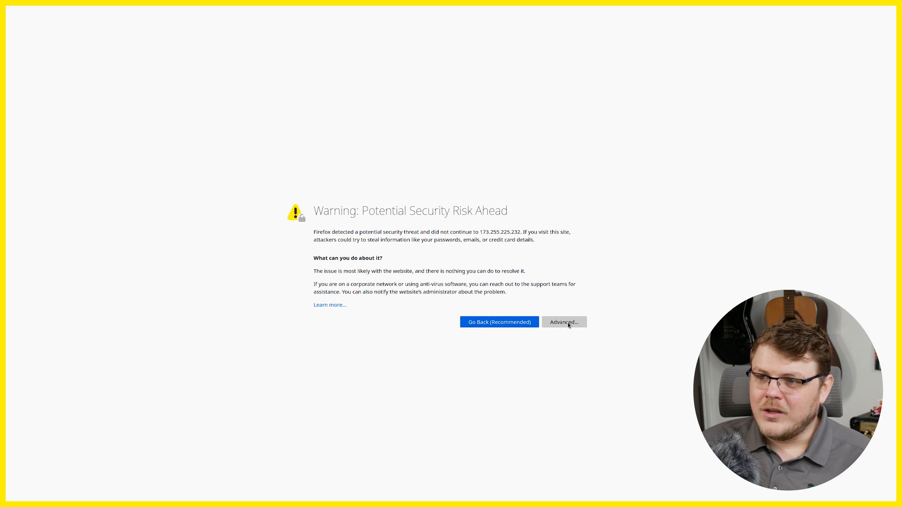
pyautogui.click(563, 321)
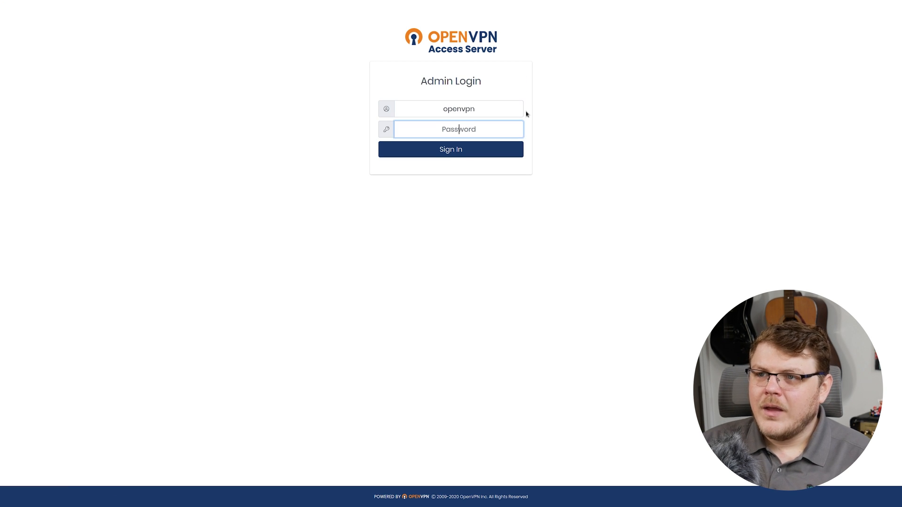
# Step: Sign in as openvpn, decline saving the login, and agree to the license agreement
pyautogui.write('•')
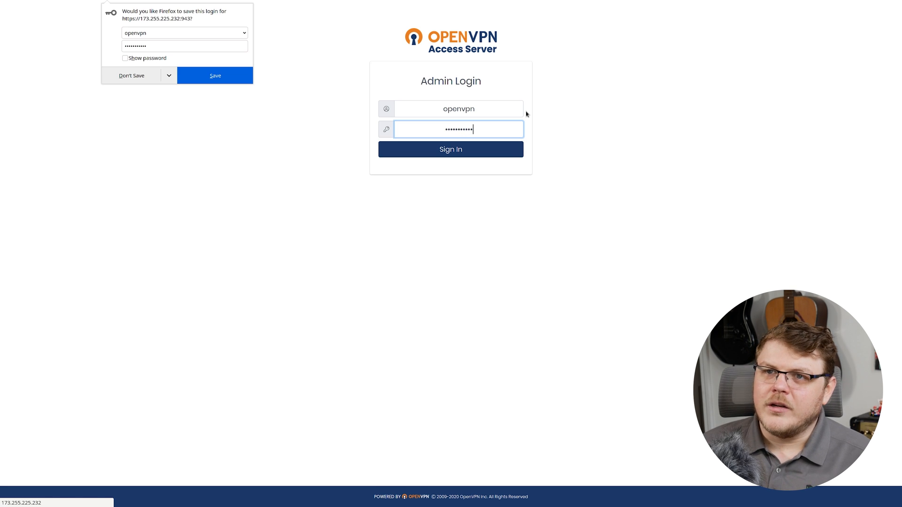
pyautogui.click(450, 149)
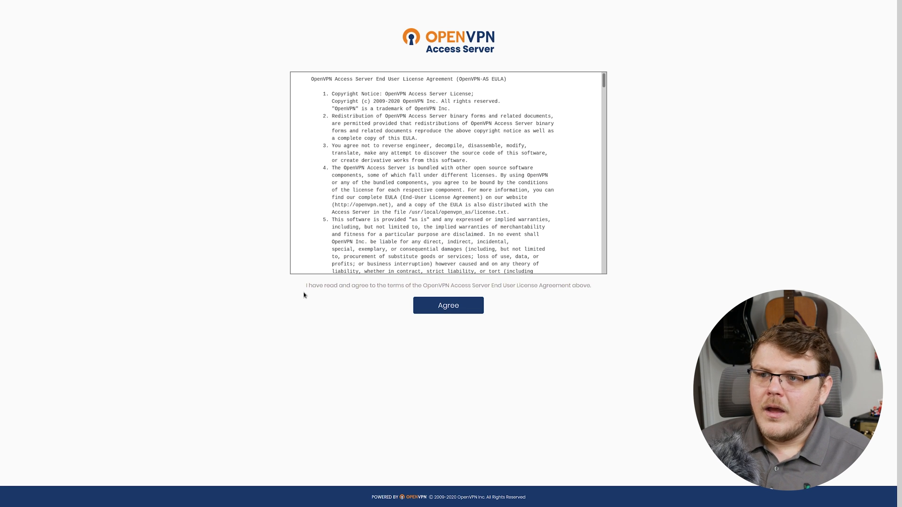
pyautogui.scroll(-3)
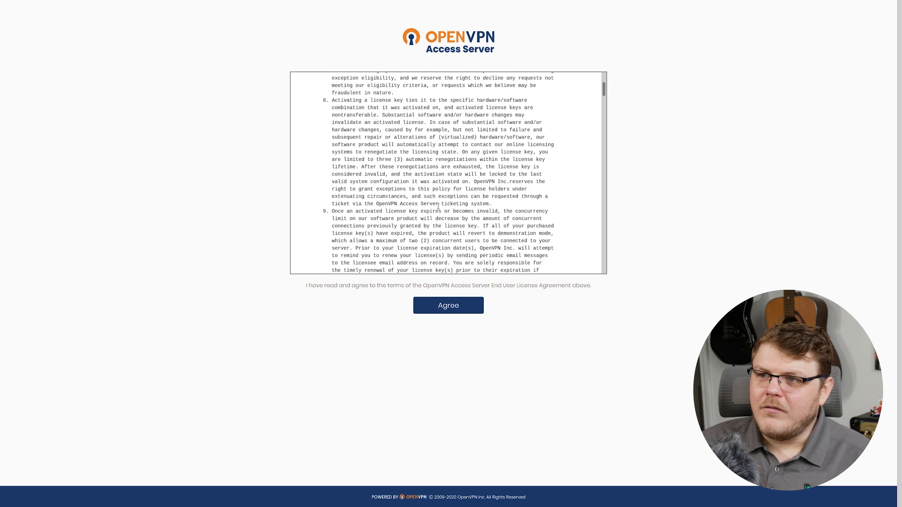
pyautogui.scroll(-3)
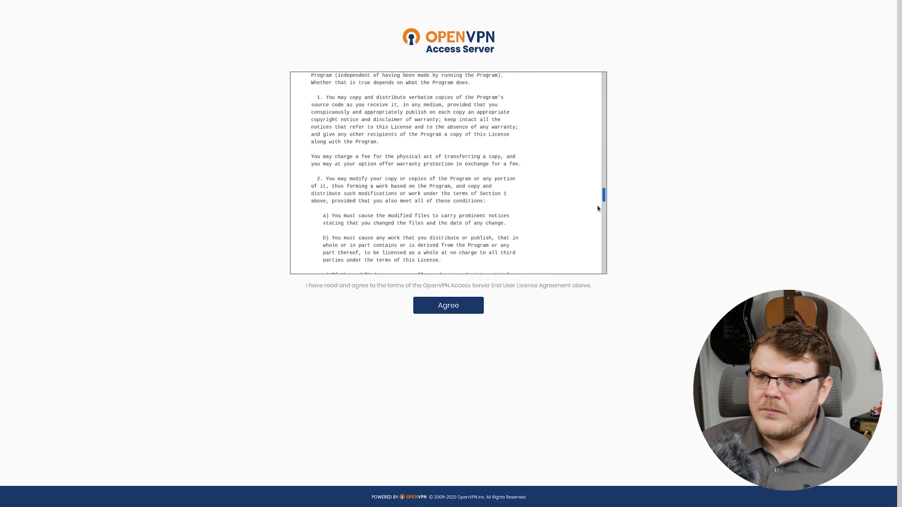
pyautogui.click(448, 306)
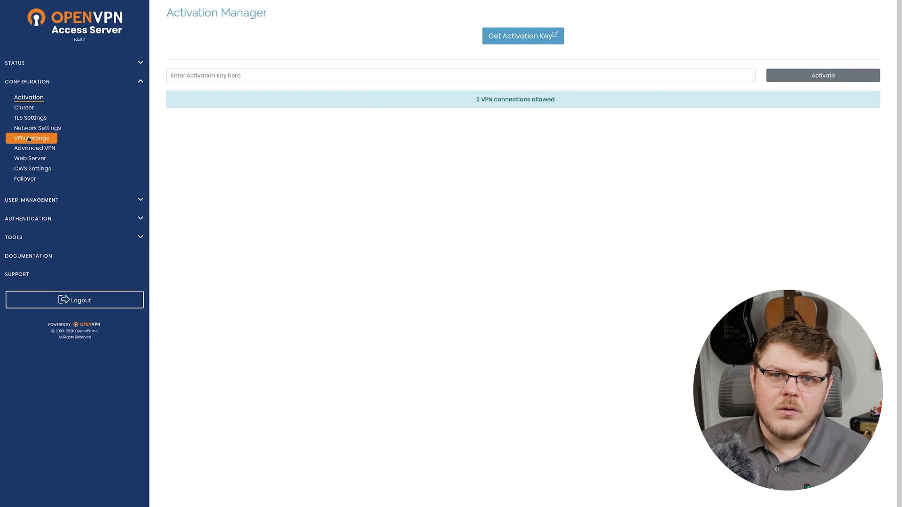
pyautogui.moveTo(30, 119)
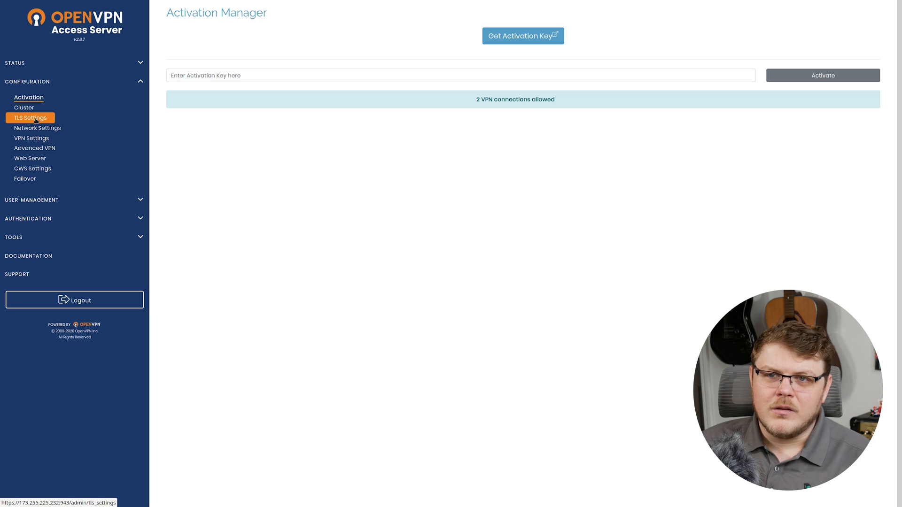
pyautogui.click(30, 119)
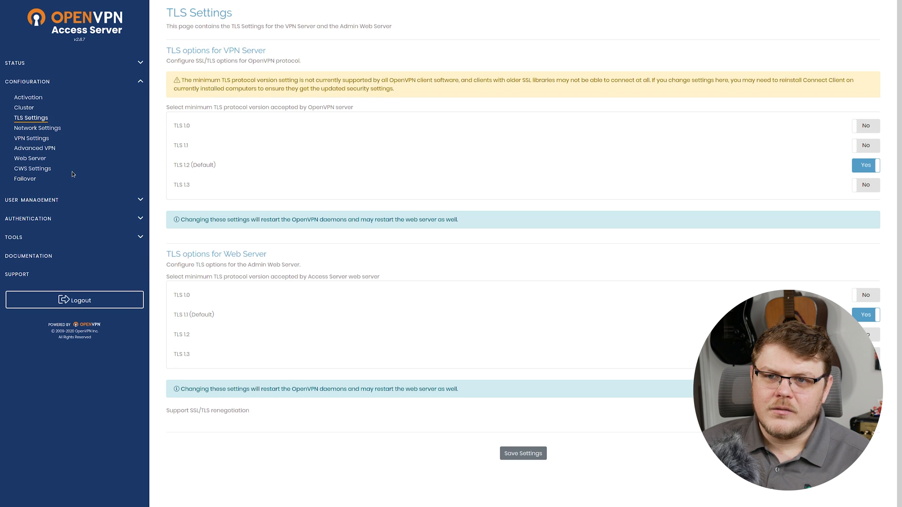
pyautogui.moveTo(41, 219)
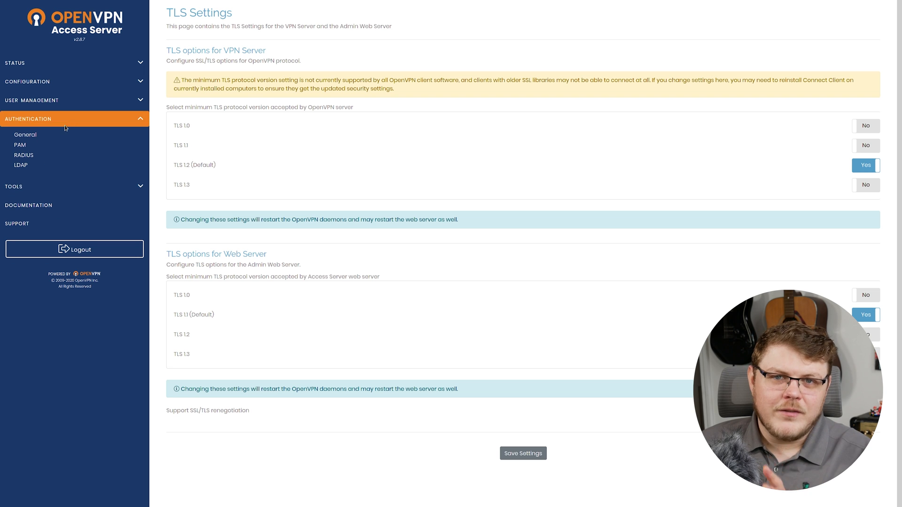
pyautogui.moveTo(241, 83)
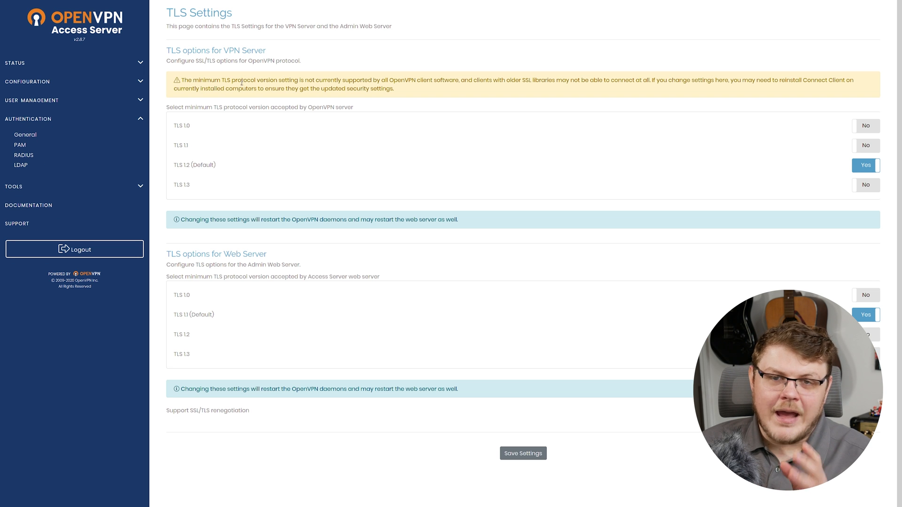
pyautogui.moveTo(246, 104)
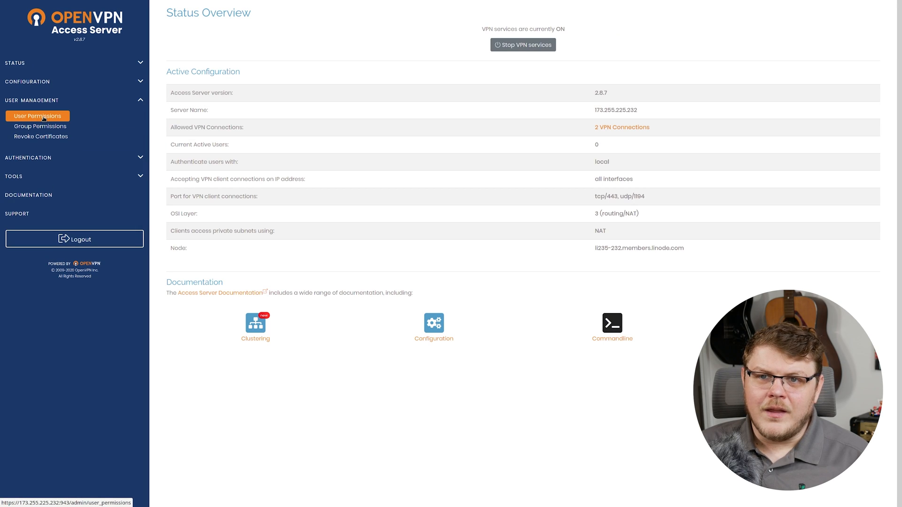
pyautogui.click(37, 116)
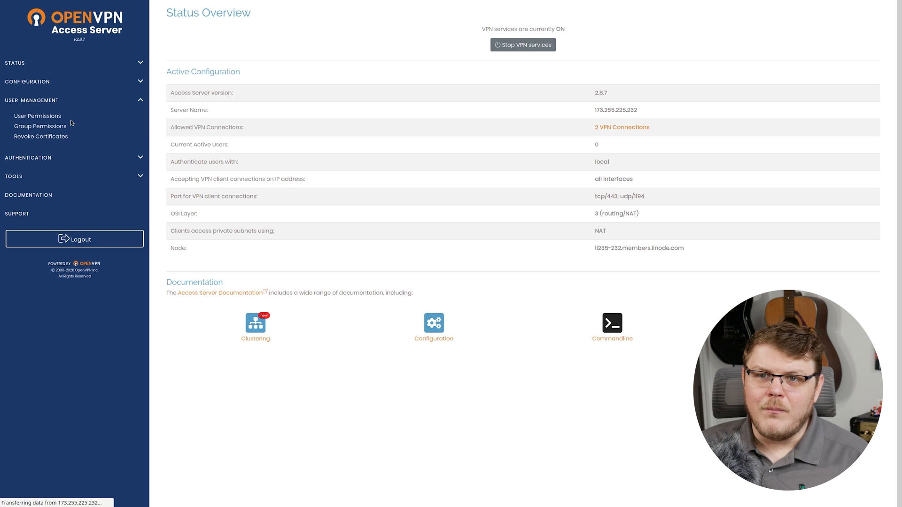
pyautogui.click(37, 116)
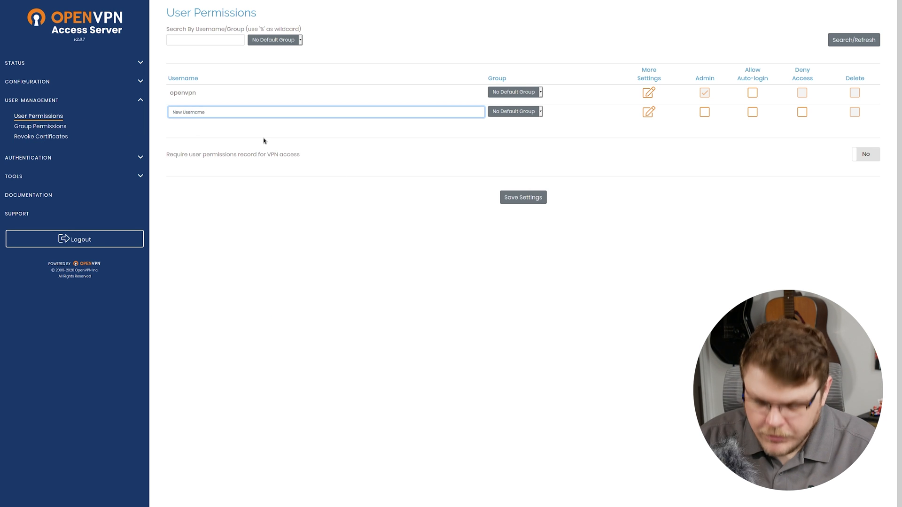
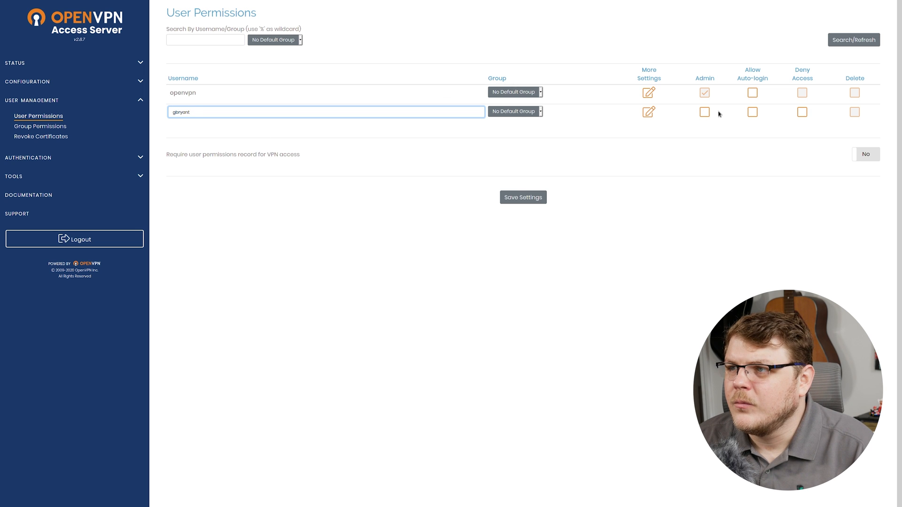
pyautogui.click(752, 112)
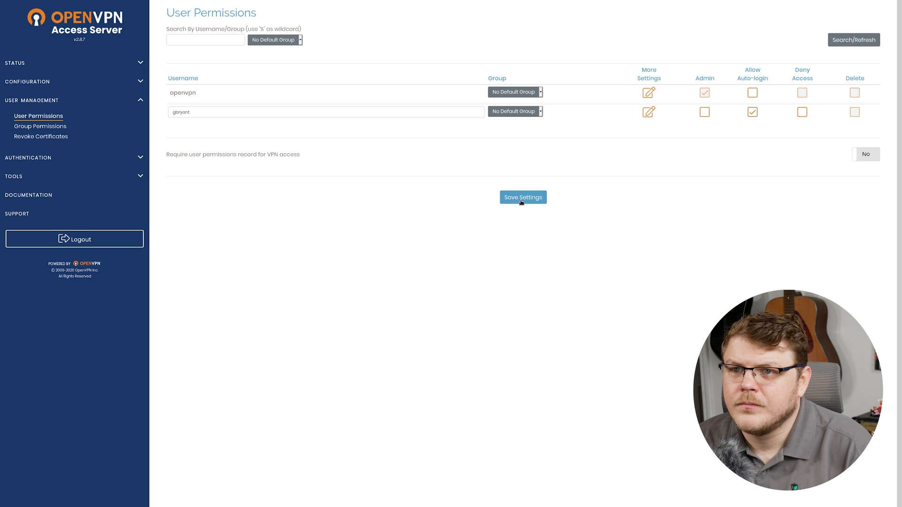
pyautogui.click(523, 198)
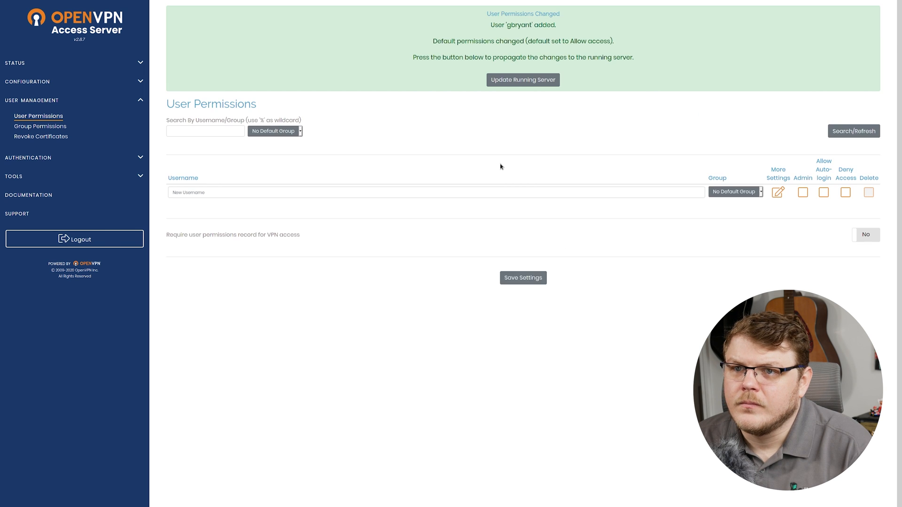
pyautogui.click(778, 191)
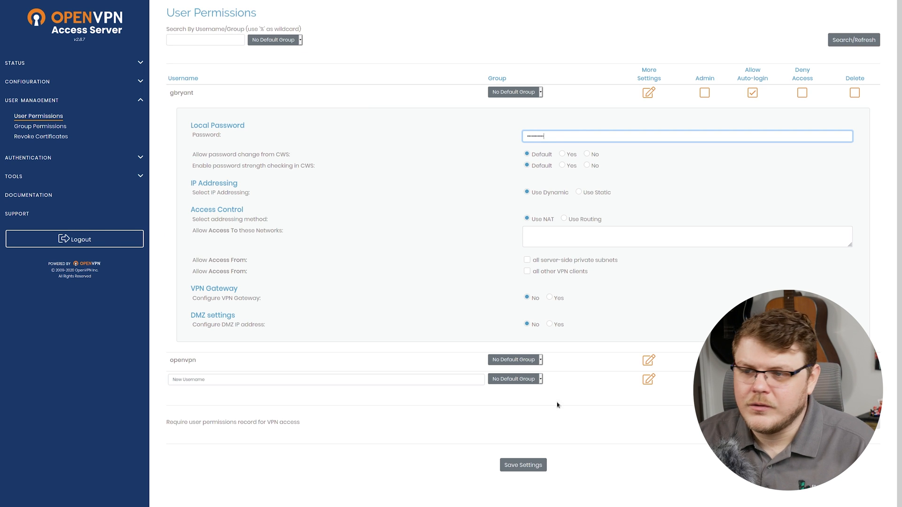
pyautogui.click(523, 465)
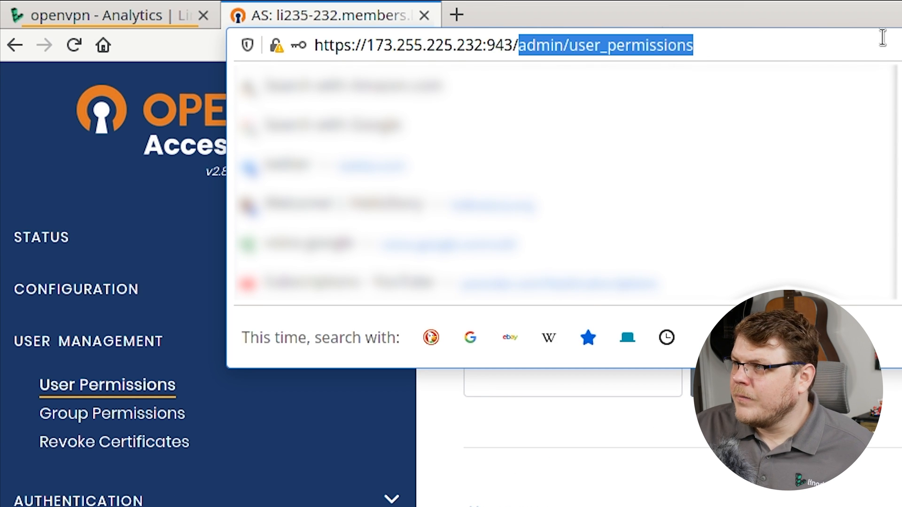
pyautogui.write('?src=c')
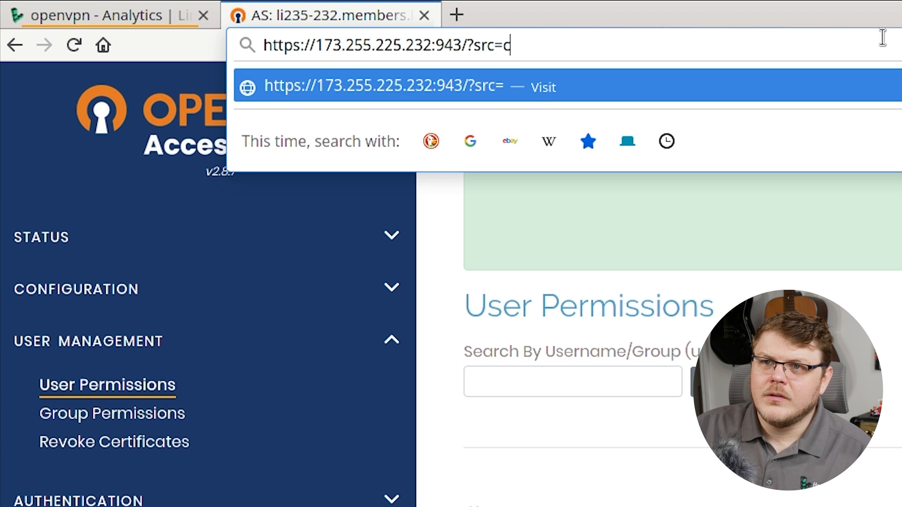
pyautogui.press('Return')
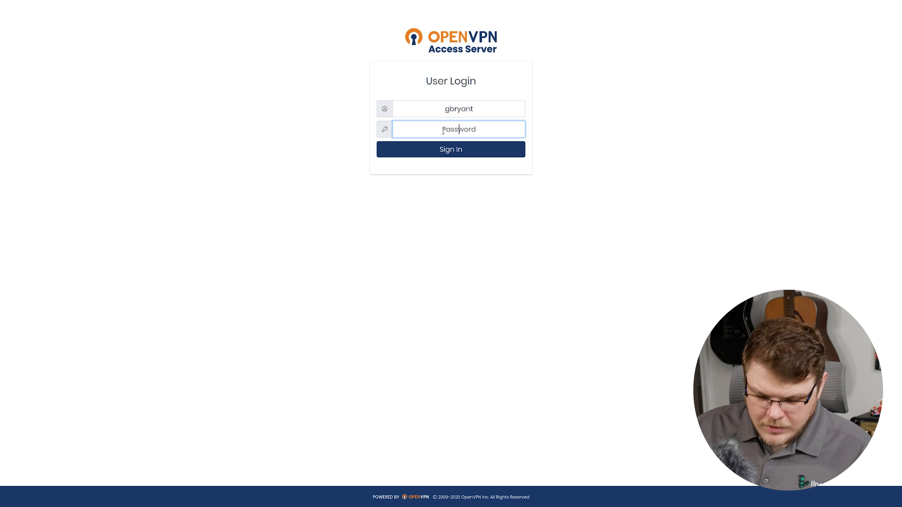
pyautogui.write('password')
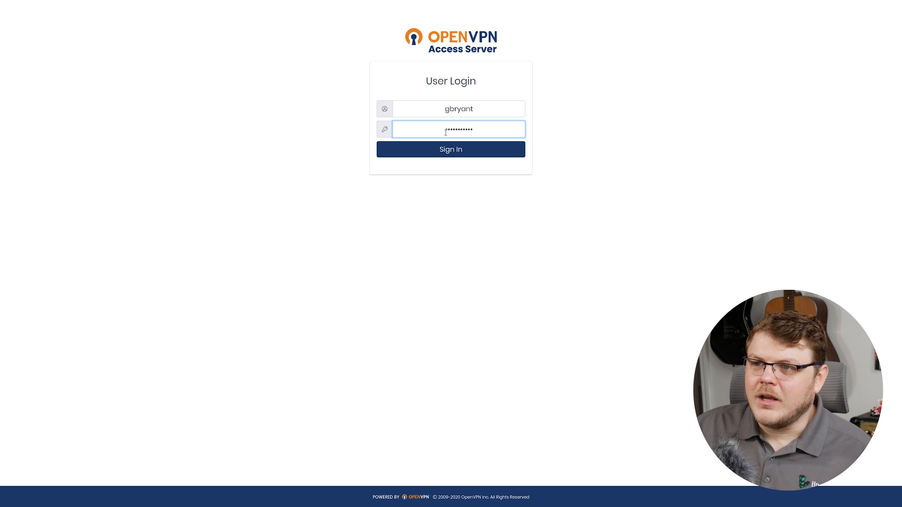
pyautogui.click(450, 150)
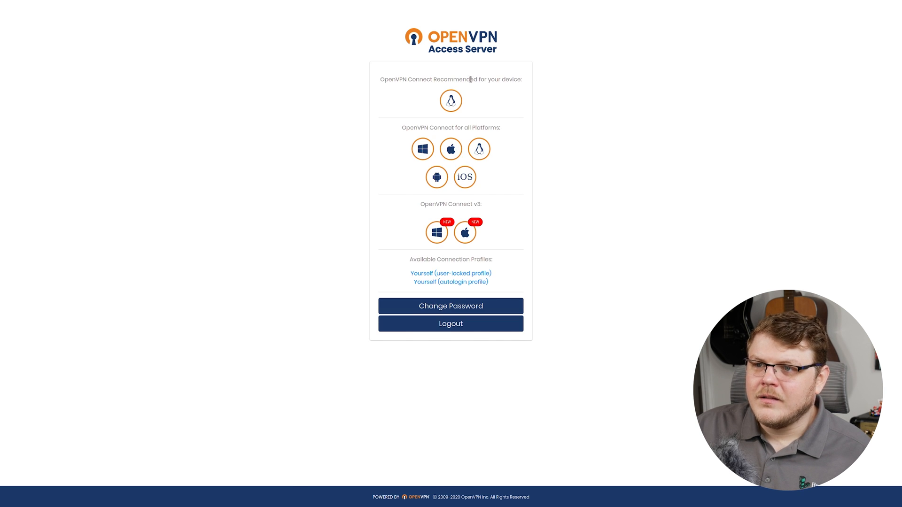
pyautogui.scroll(-3)
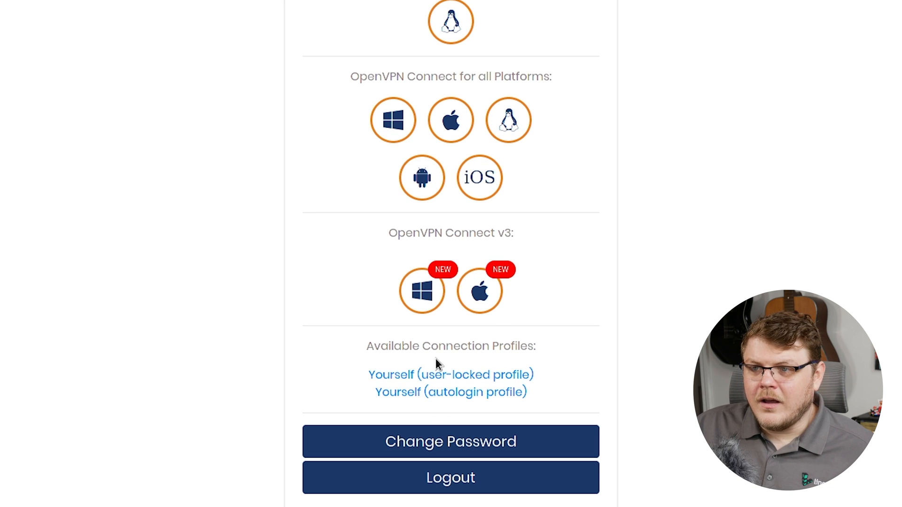
pyautogui.moveTo(450, 391)
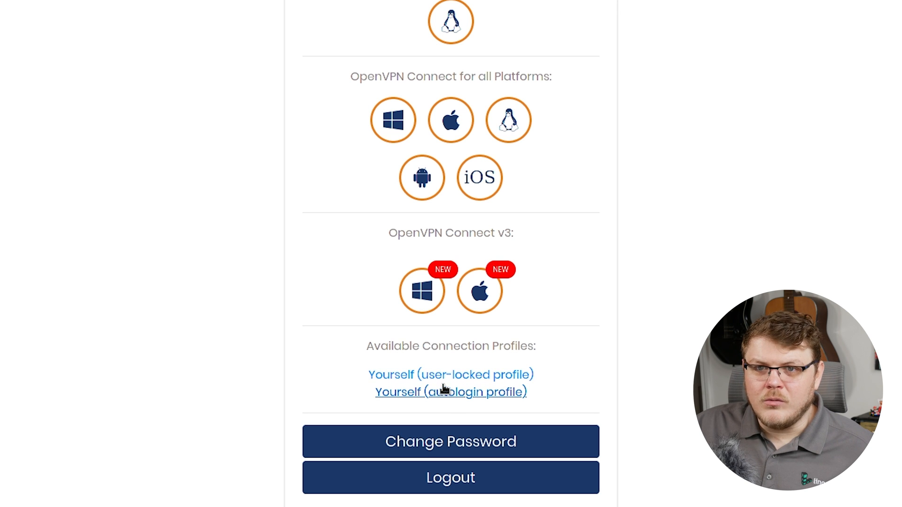
pyautogui.moveTo(488, 403)
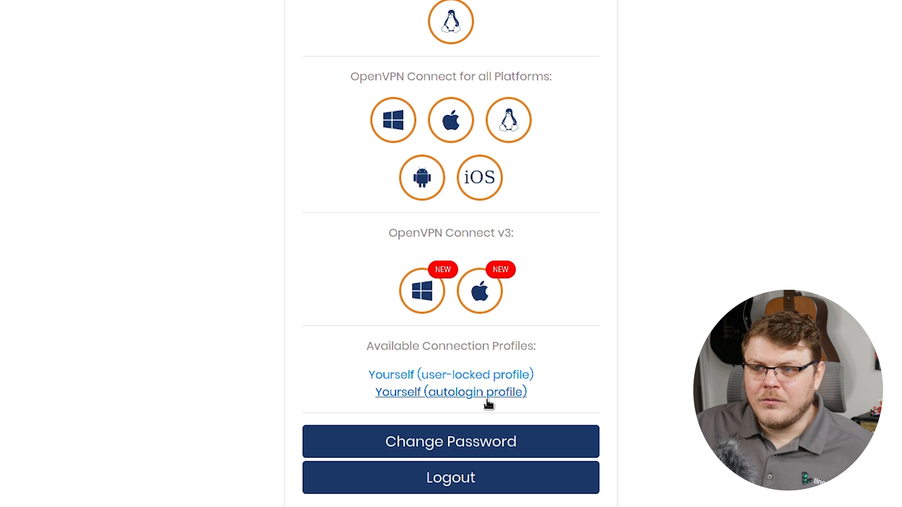
pyautogui.moveTo(449, 391)
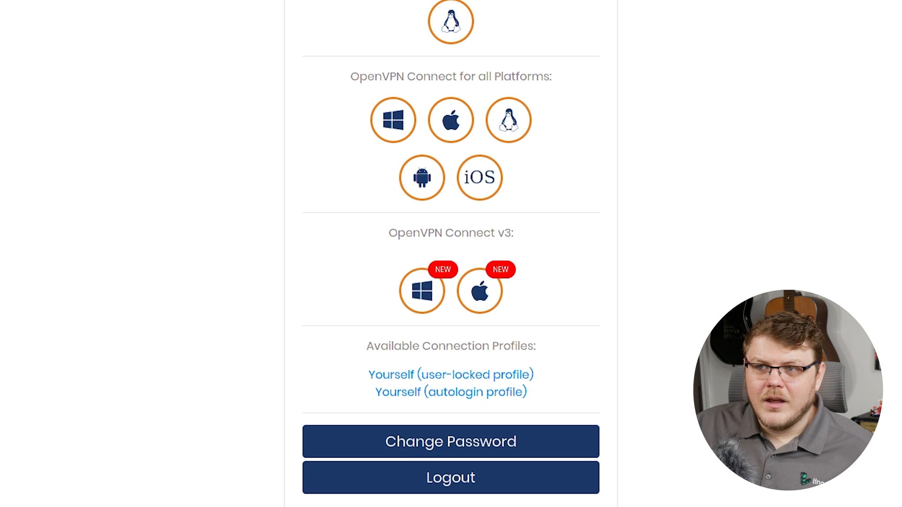
pyautogui.moveTo(450, 392)
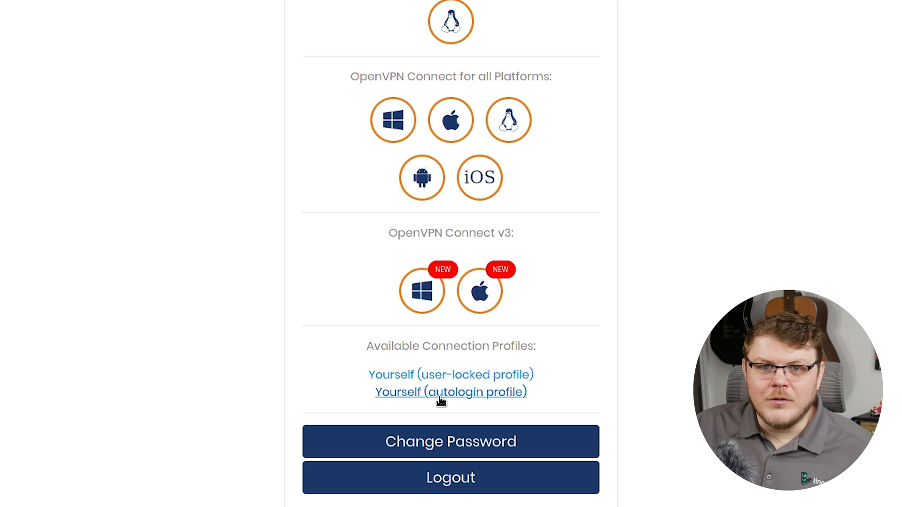
pyautogui.moveTo(450, 391)
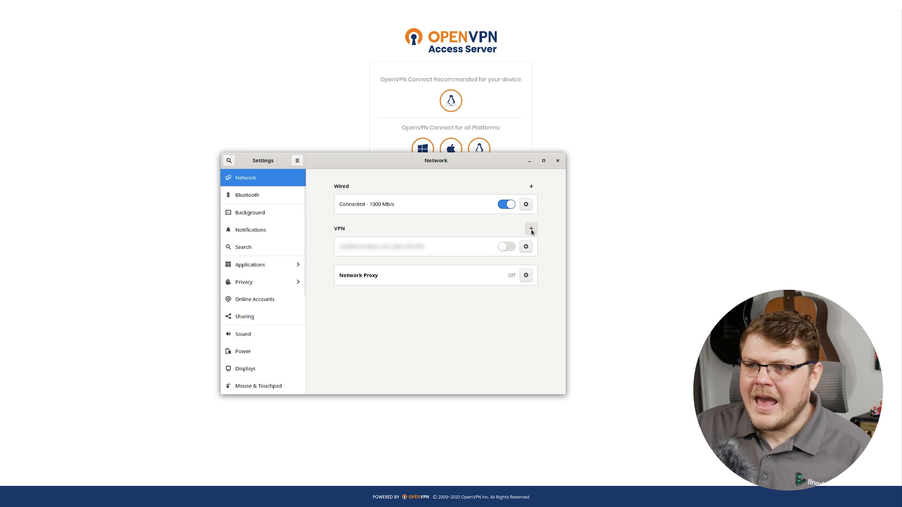
# Step: Import Downloads/client.ovpn as a new VPN connection named client VPN
pyautogui.click(530, 229)
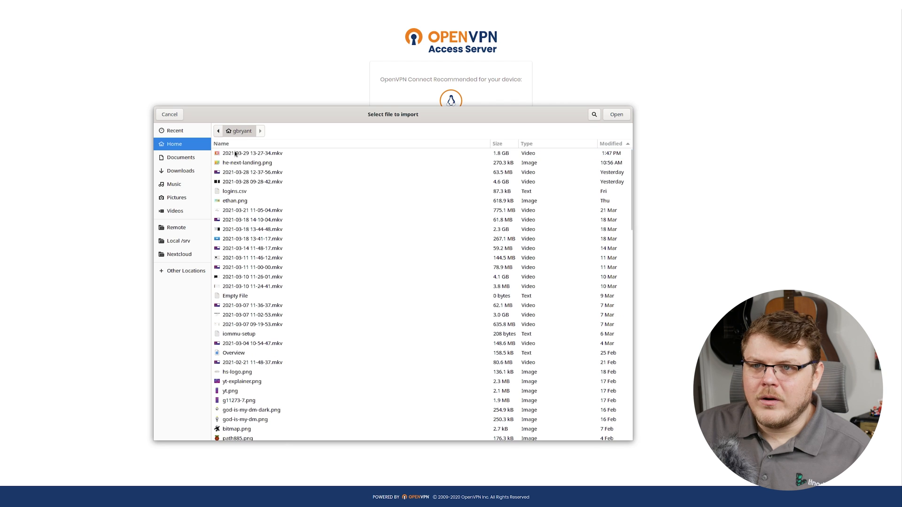
pyautogui.moveTo(242, 167)
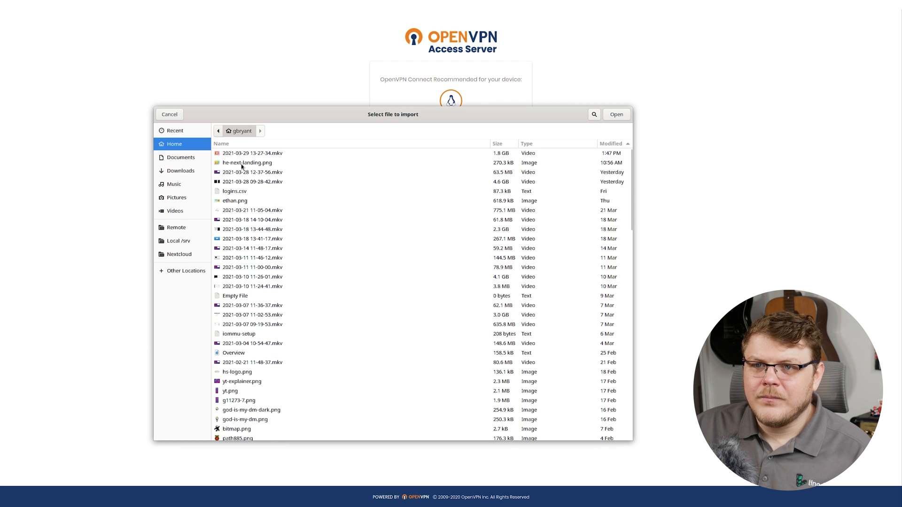
pyautogui.click(180, 170)
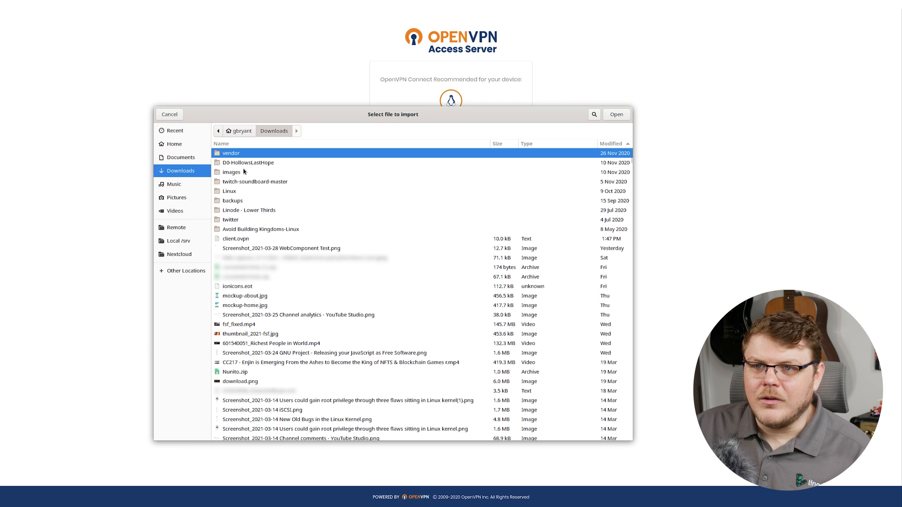
pyautogui.click(234, 239)
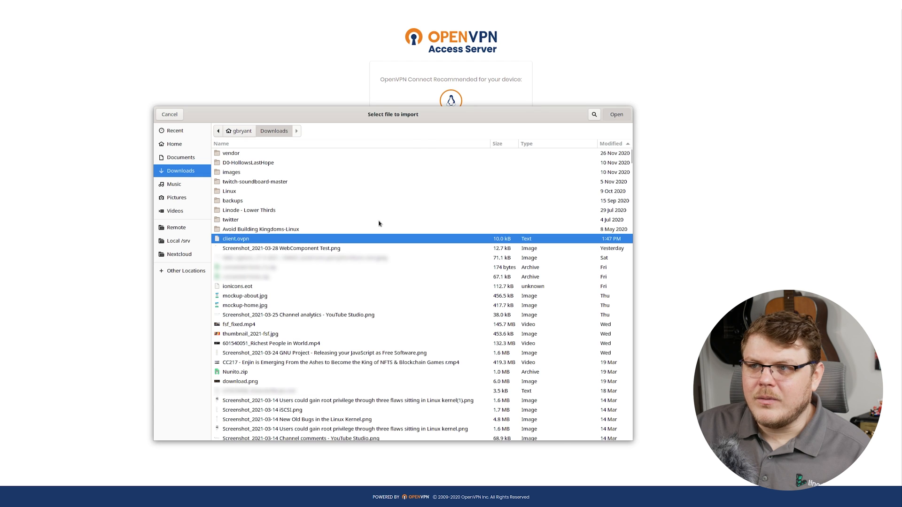
pyautogui.click(616, 114)
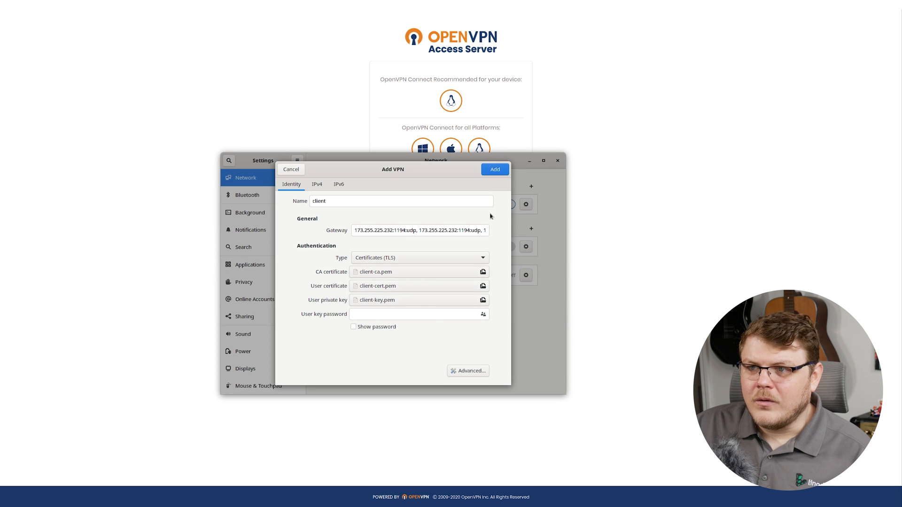
pyautogui.click(494, 169)
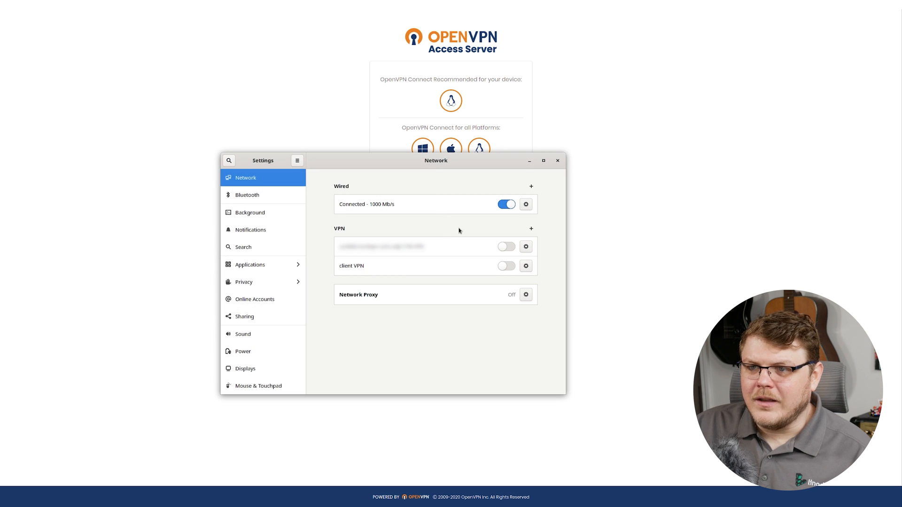
# Step: Switch the client VPN connection on
pyautogui.click(505, 265)
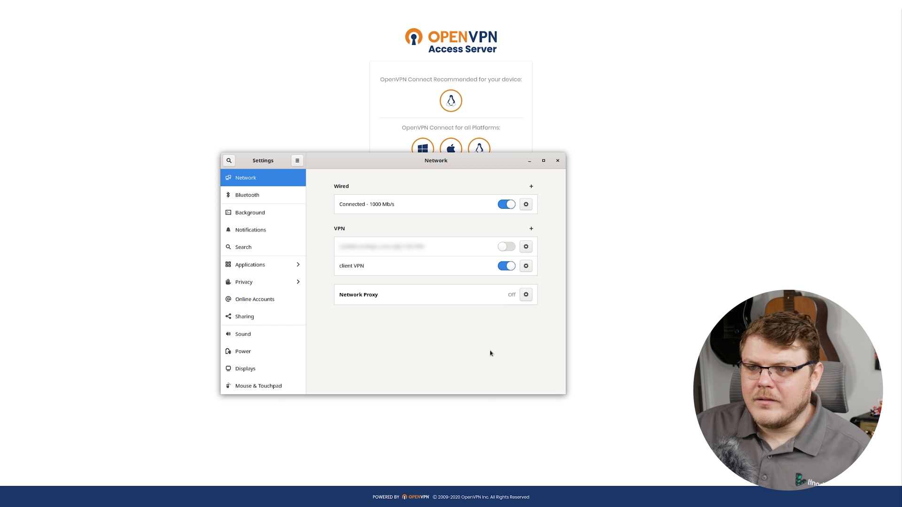
pyautogui.click(505, 266)
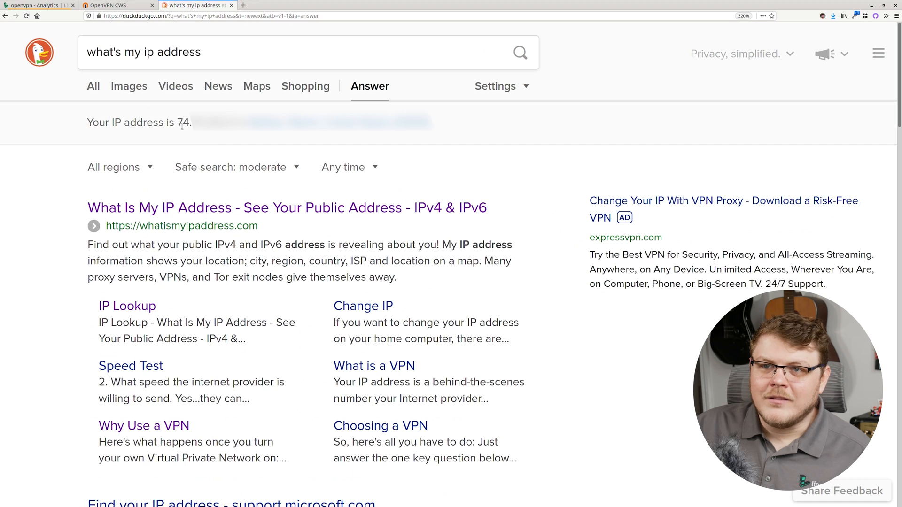
# Step: Select the reported public IP 173.255.225.232 in Newark and return to the Access Server portal
pyautogui.doubleClick(181, 122)
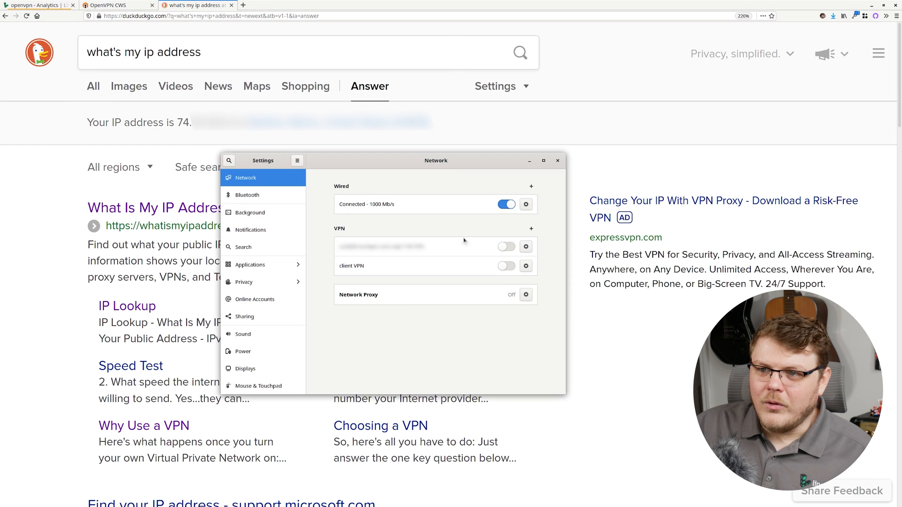
pyautogui.click(505, 266)
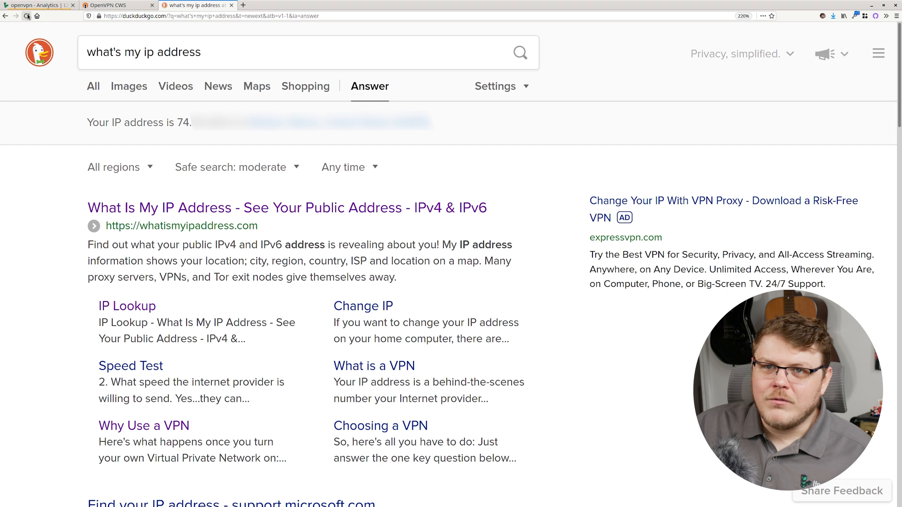
pyautogui.click(27, 16)
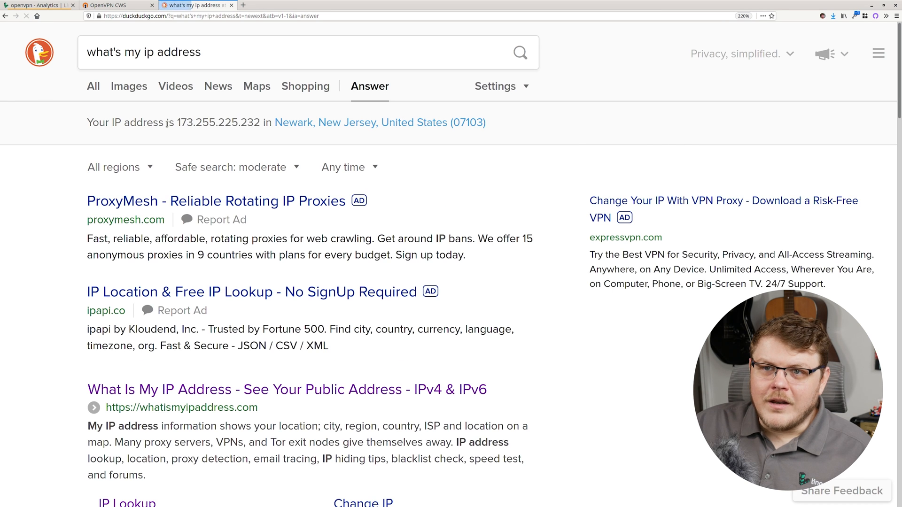
pyautogui.doubleClick(216, 122)
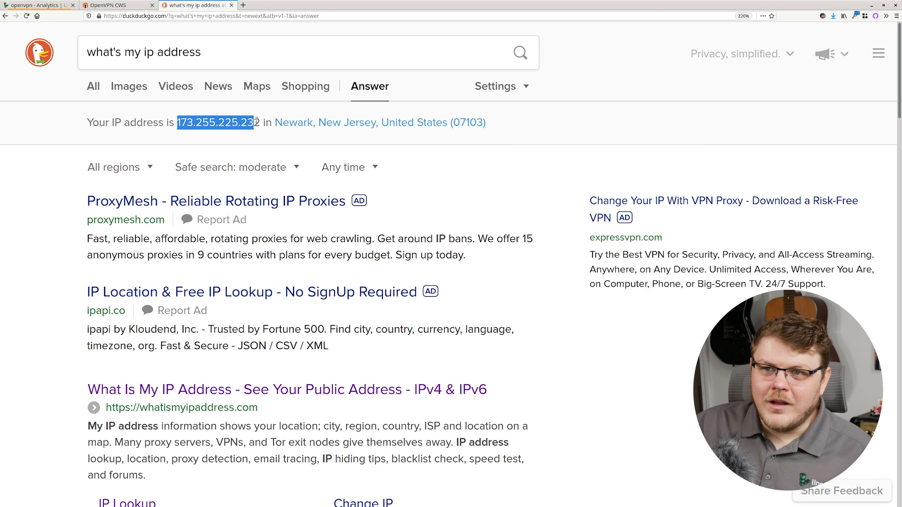
pyautogui.click(114, 6)
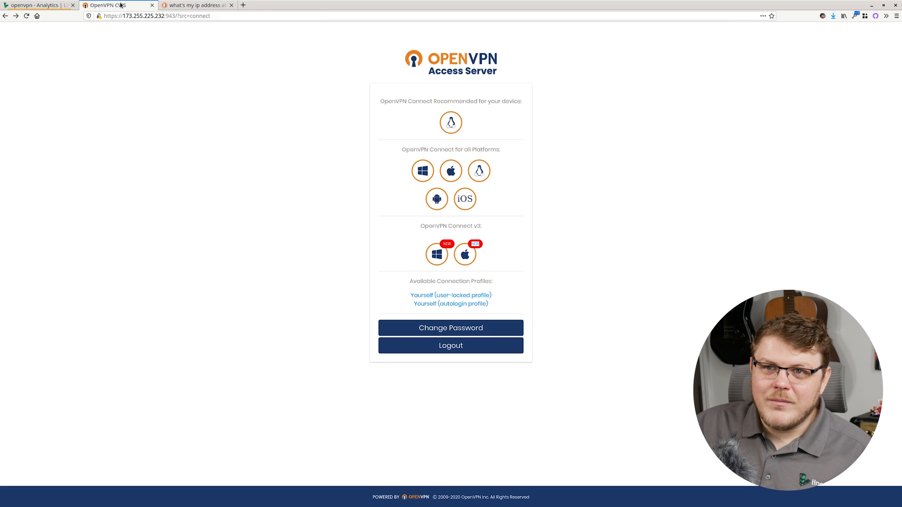
# Step: Leave the Linux Access Server client page for a fresh Firefox window on Windows
pyautogui.click(155, 16)
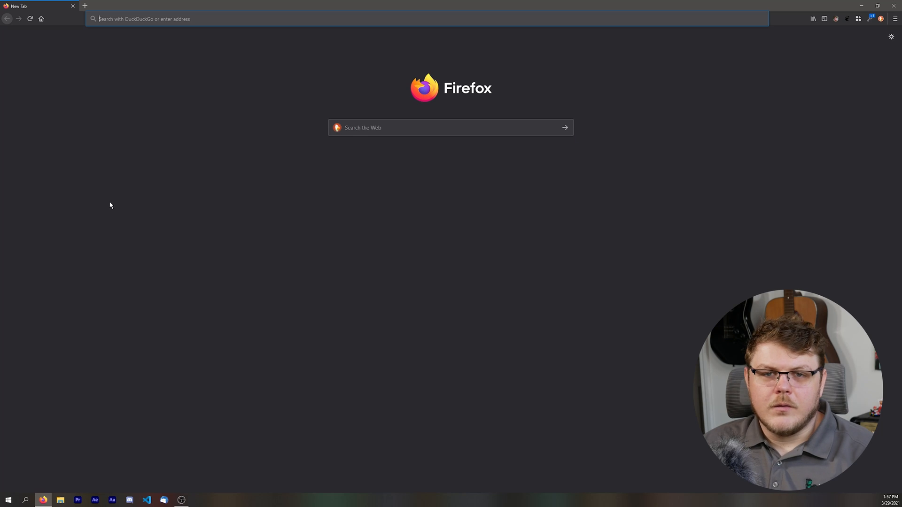
pyautogui.moveTo(155, 192)
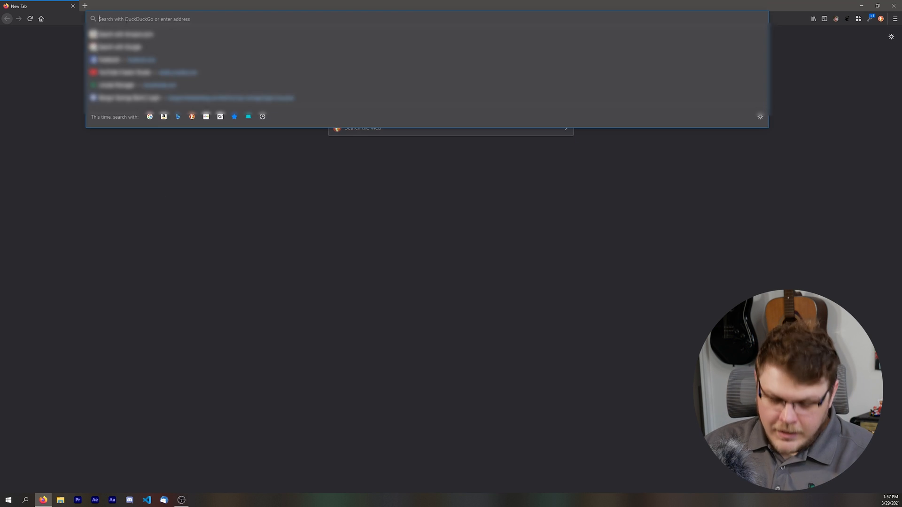
pyautogui.write('https//')
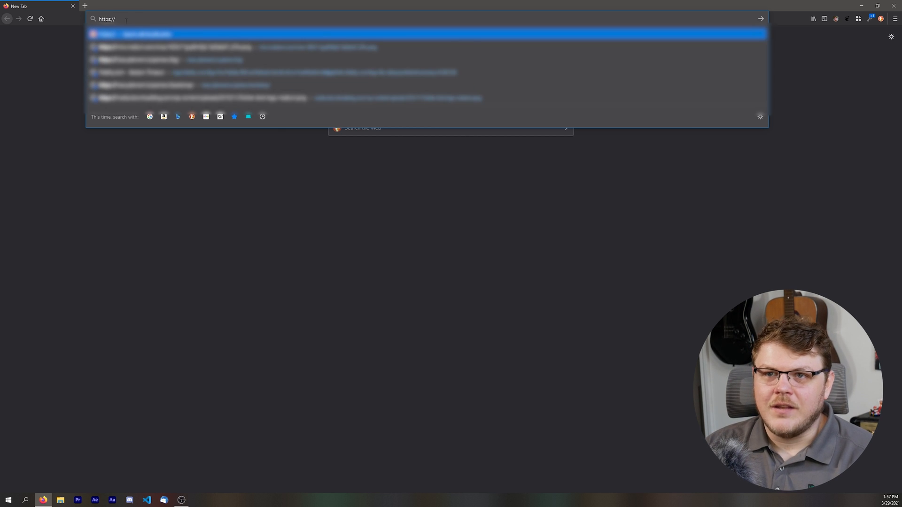
pyautogui.write('173.255.225.232:943')
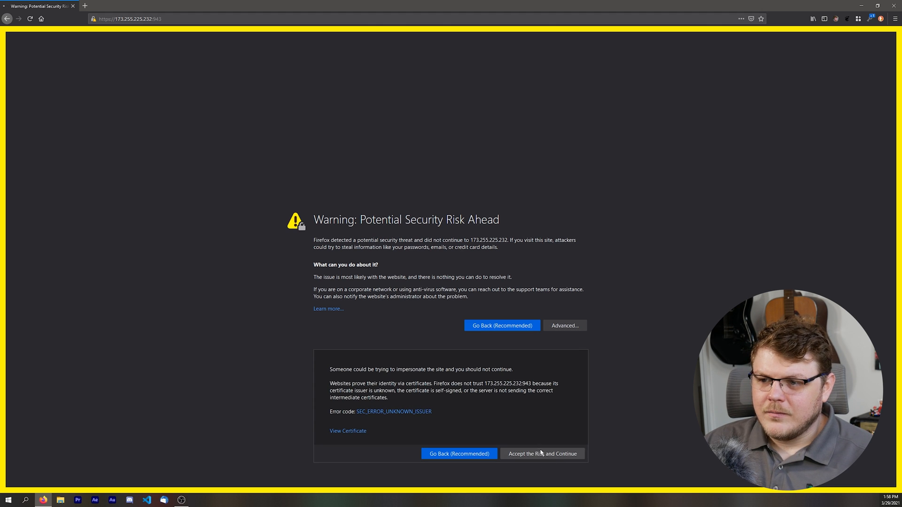
pyautogui.click(541, 454)
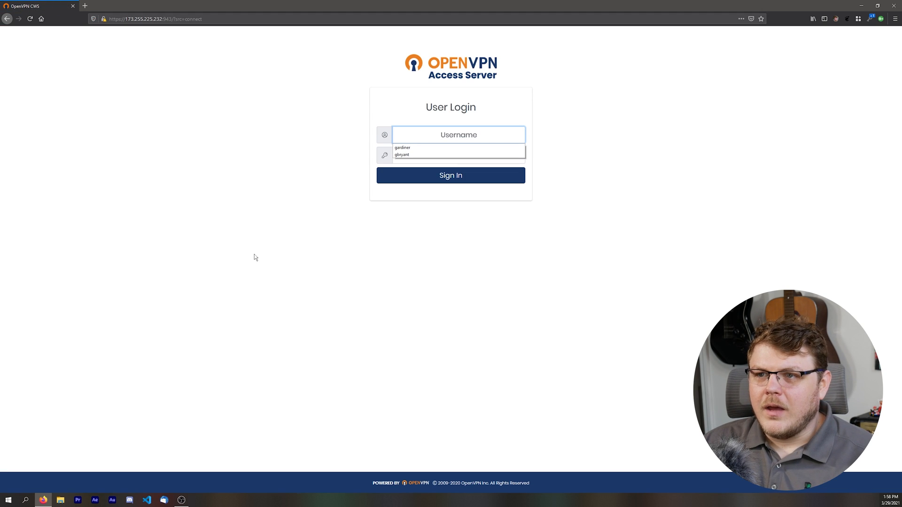
pyautogui.moveTo(412, 157)
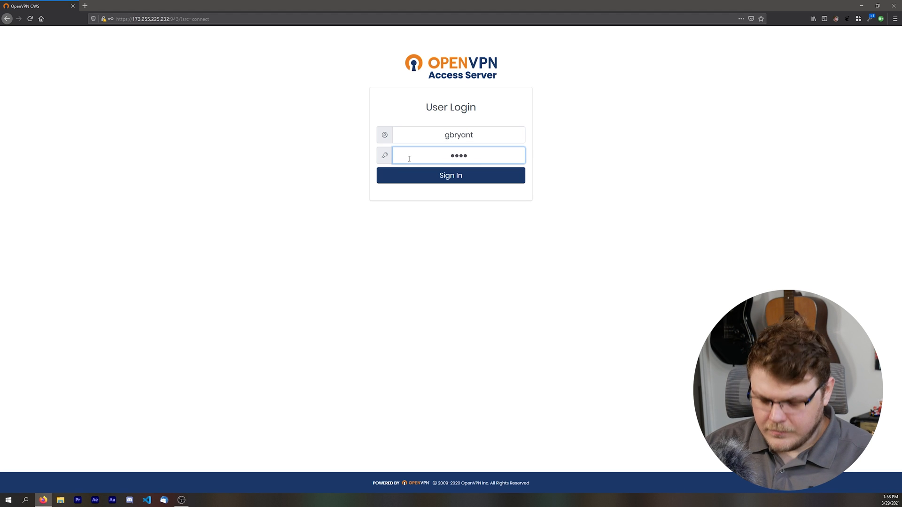
pyautogui.click(450, 175)
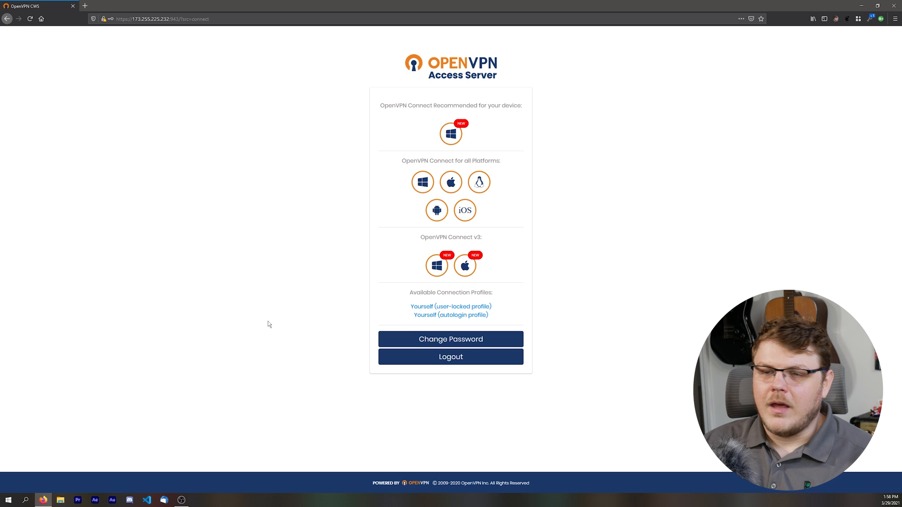
pyautogui.moveTo(458, 141)
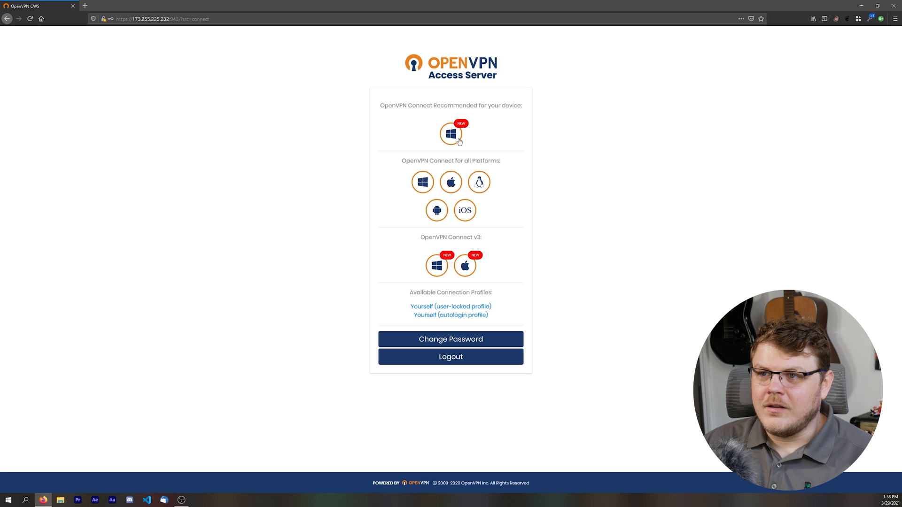
# Step: Download the recommended Windows OpenVPN Connect installer and launch it
pyautogui.click(450, 134)
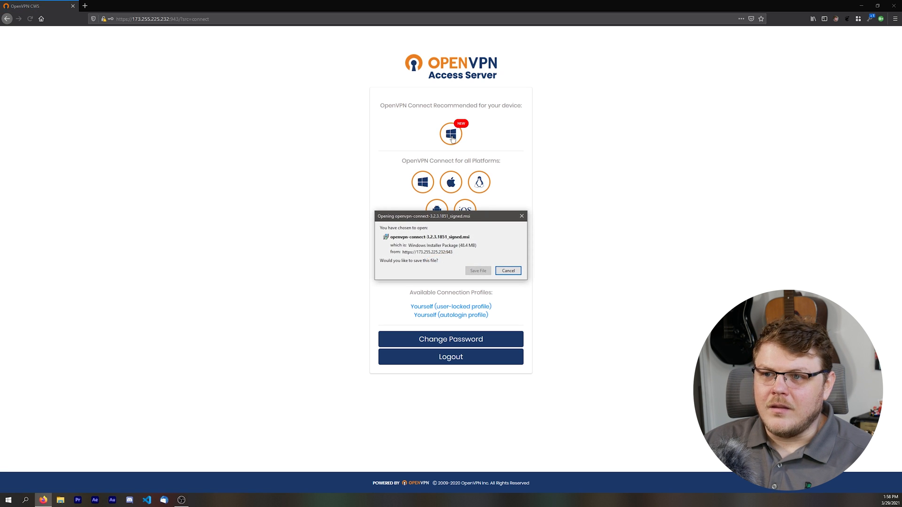
pyautogui.moveTo(477, 270)
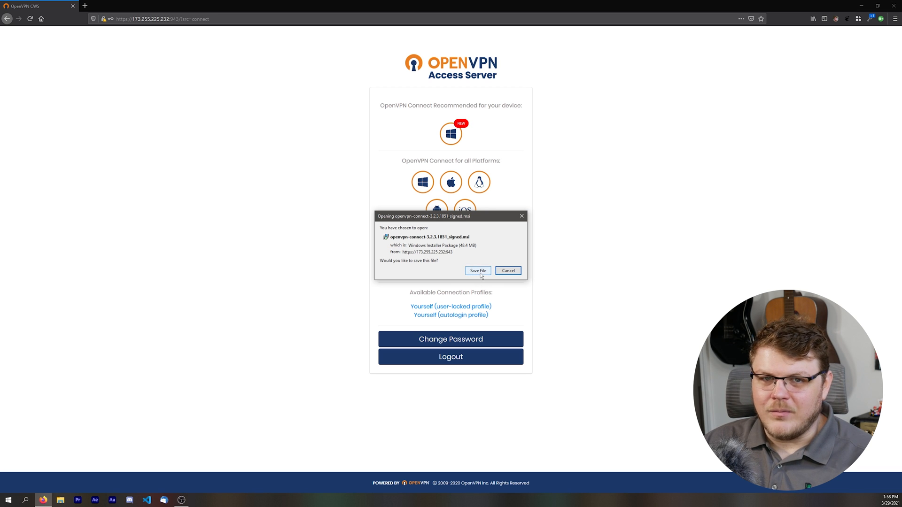
pyautogui.click(477, 271)
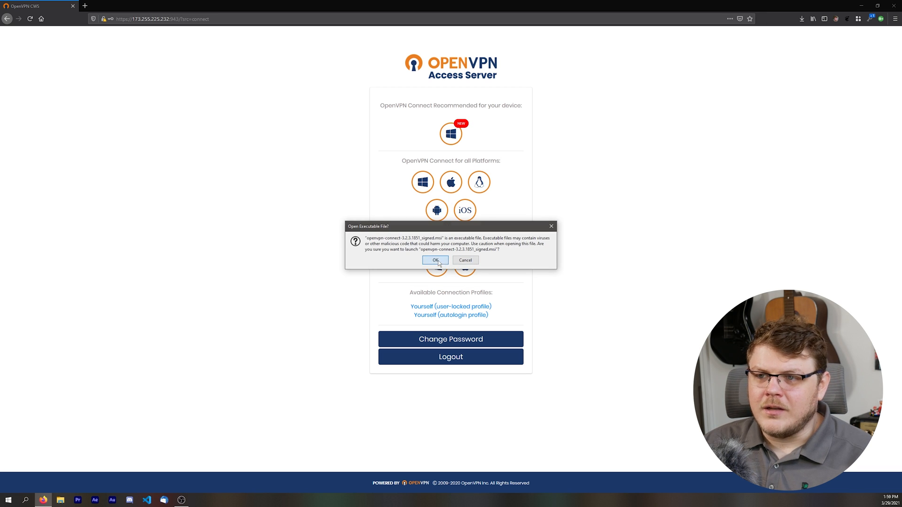
pyautogui.click(435, 260)
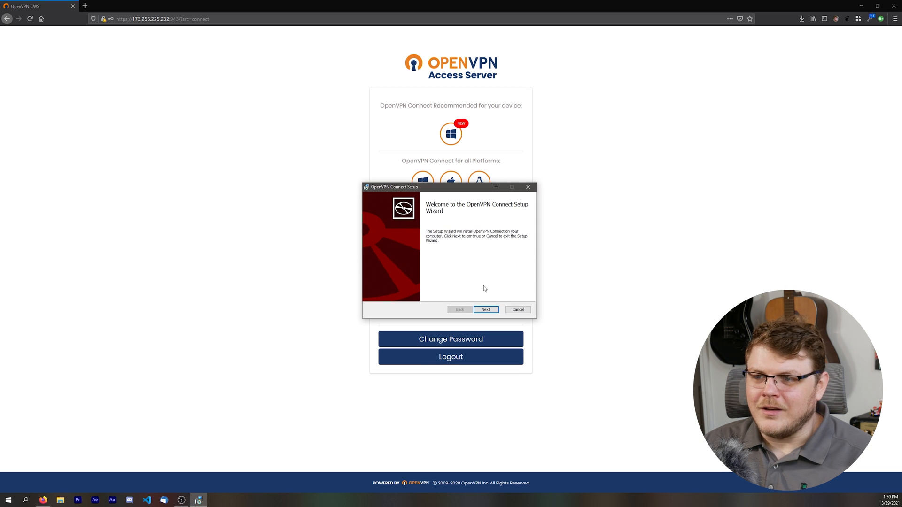
# Step: Run the setup wizard through Next, Install and Finish to install OpenVPN Connect
pyautogui.click(485, 309)
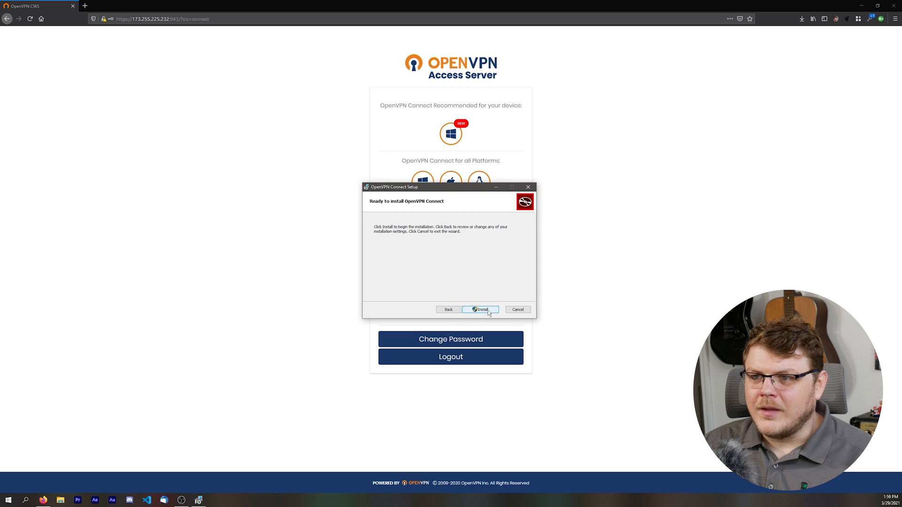
pyautogui.click(480, 309)
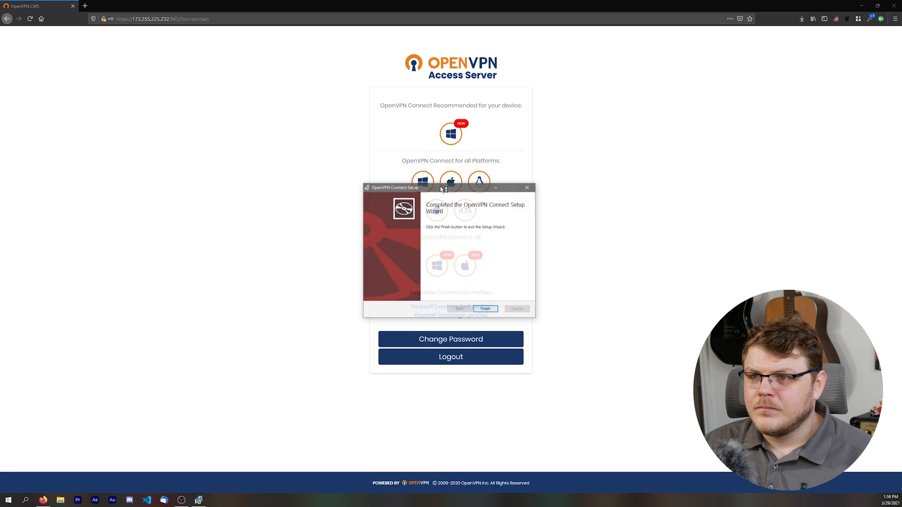
pyautogui.click(485, 309)
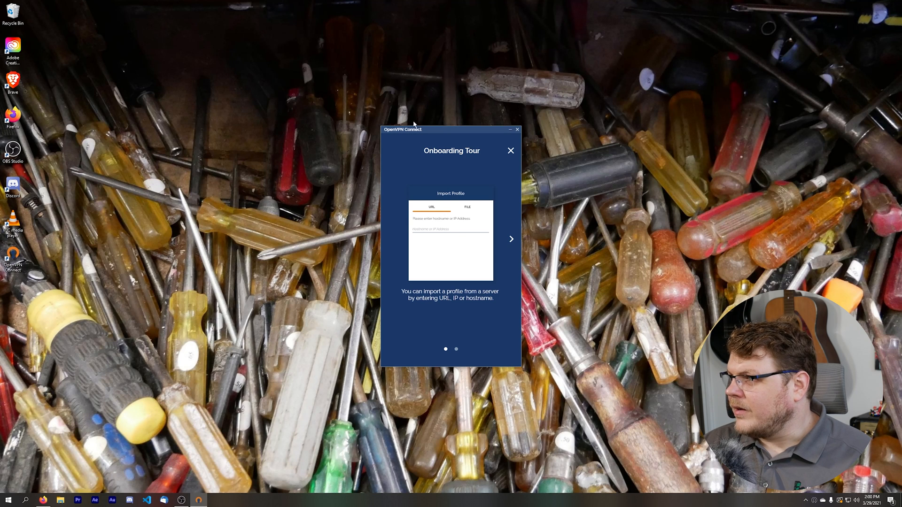
pyautogui.moveTo(513, 239)
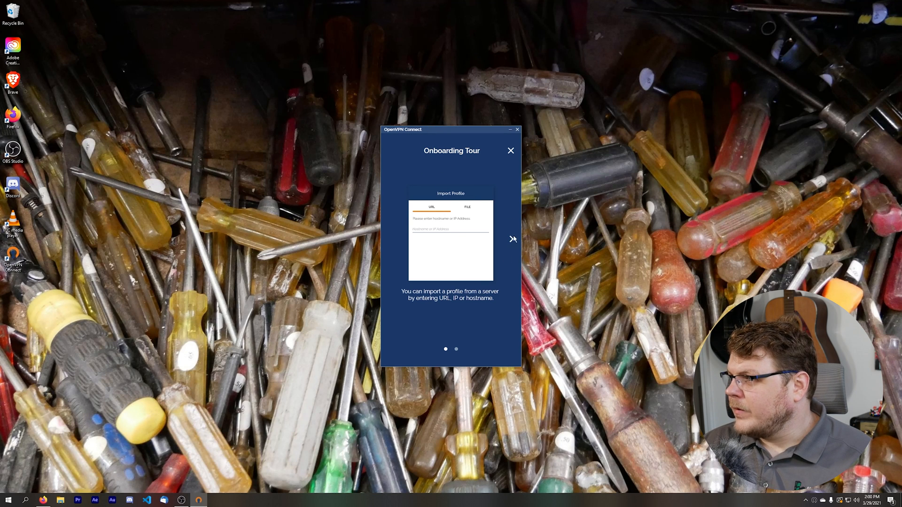
# Step: Finish the onboarding tour, agree to the data policy and dismiss the updates notice
pyautogui.click(511, 239)
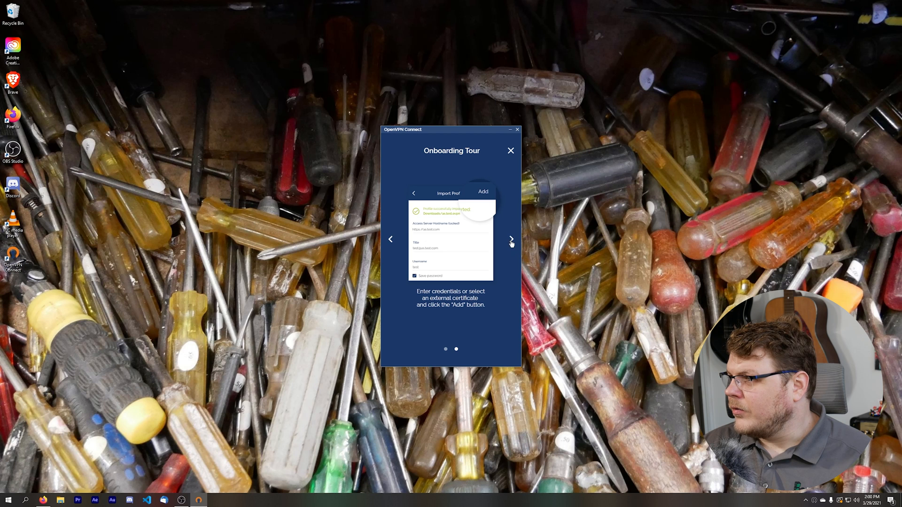
pyautogui.click(510, 151)
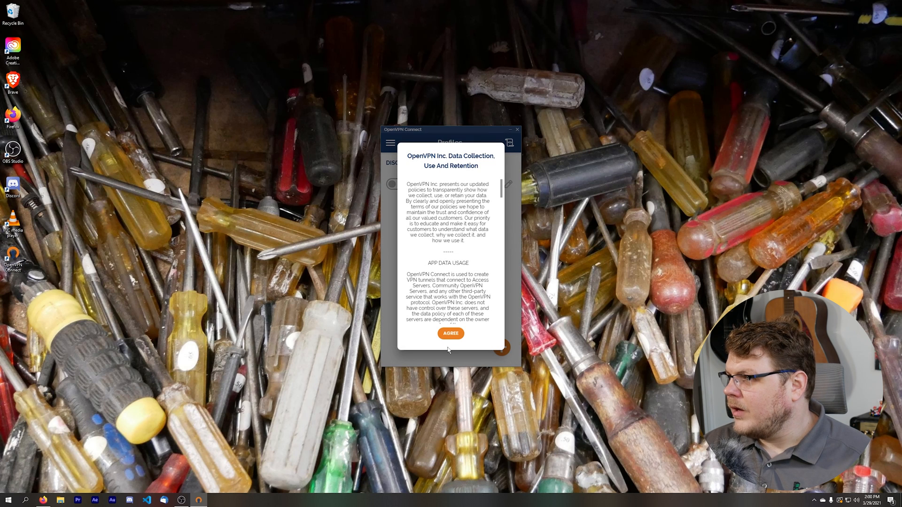
pyautogui.click(450, 333)
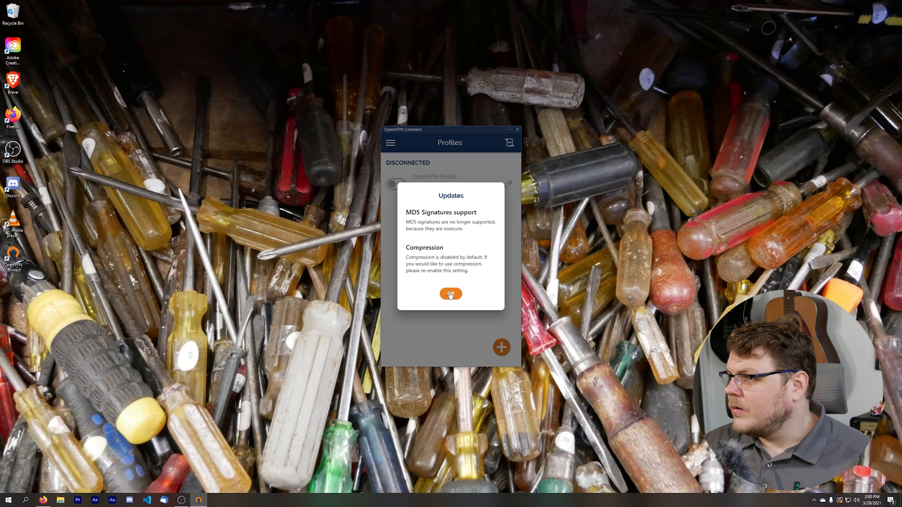
pyautogui.click(449, 294)
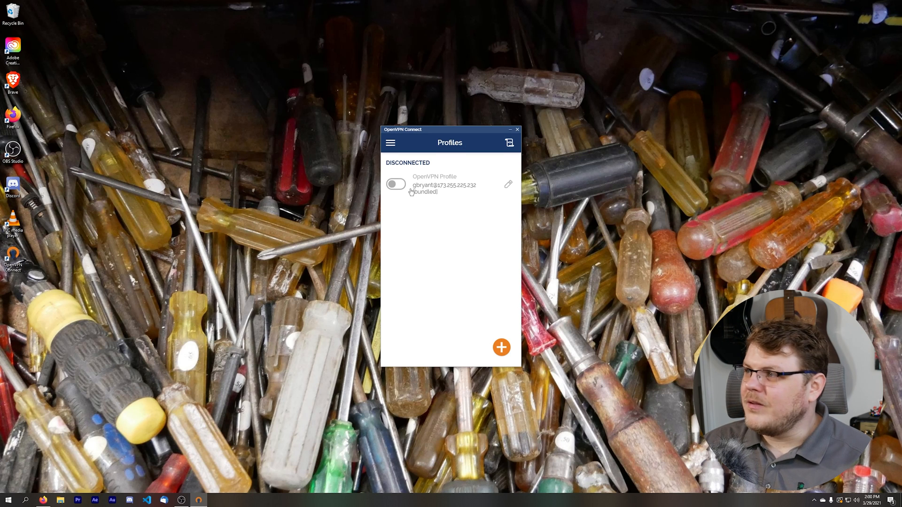
pyautogui.click(396, 184)
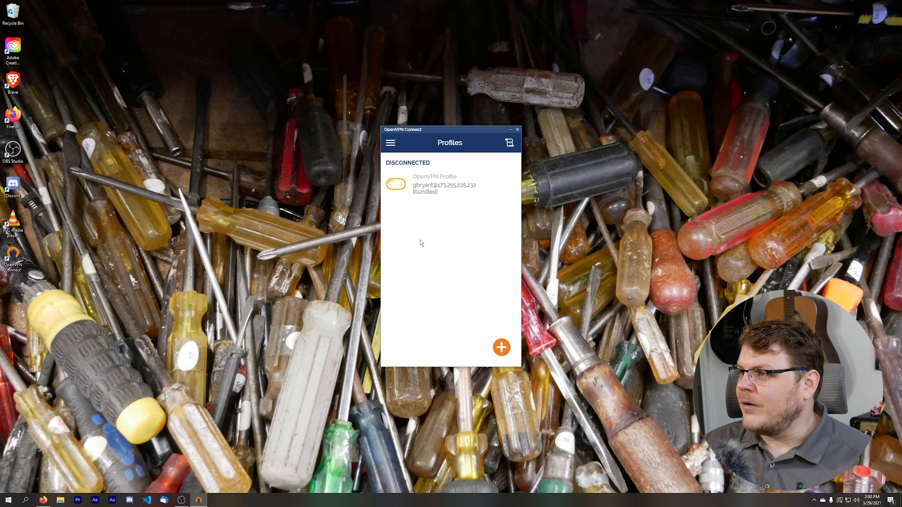
pyautogui.click(396, 185)
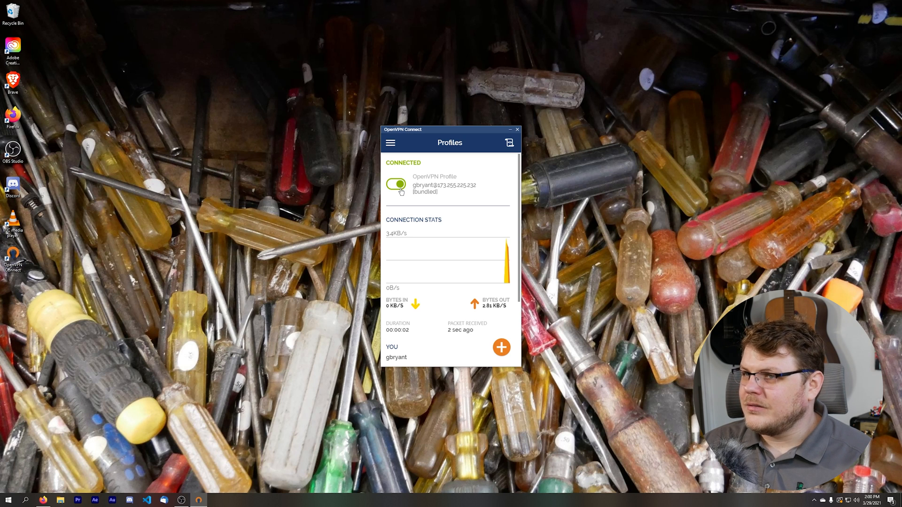
pyautogui.moveTo(444, 276)
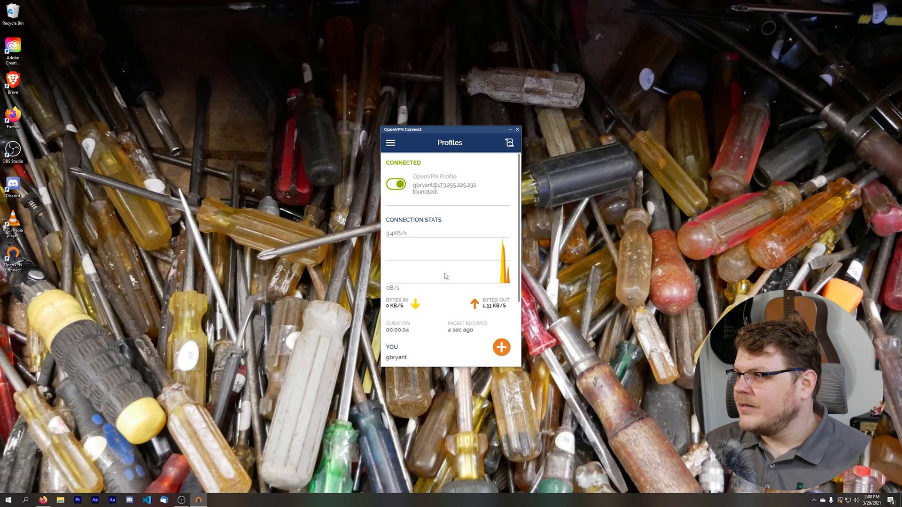
pyautogui.scroll(-3)
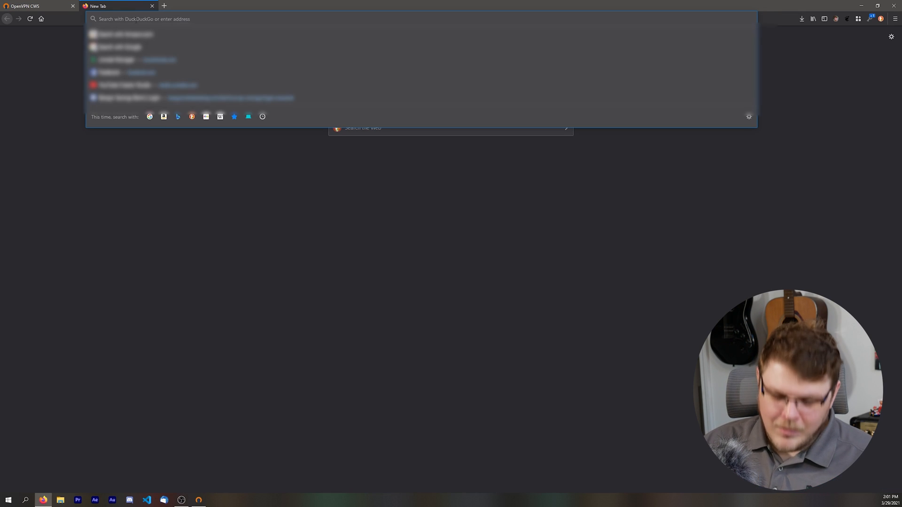
# Step: Go to duckduckgo.com and start typing 'what's my' to look up the IP address
pyautogui.write('du')
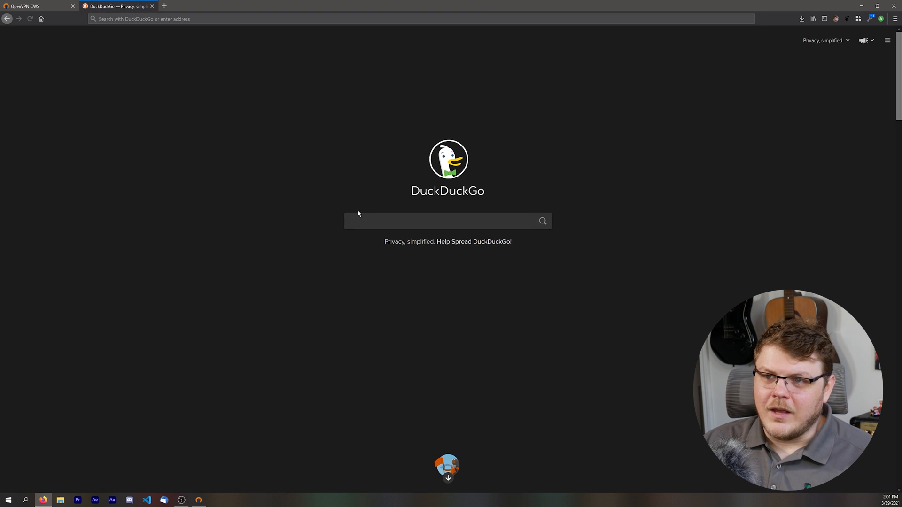
pyautogui.write("what's my")
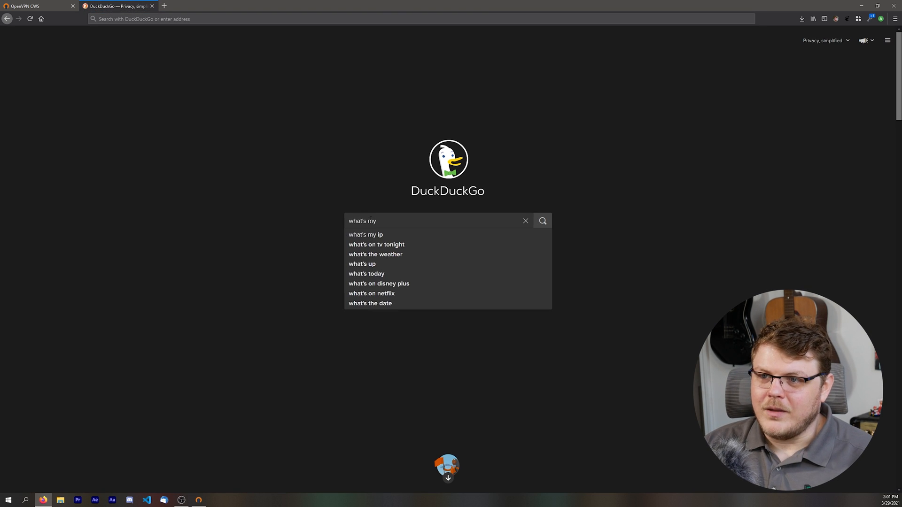